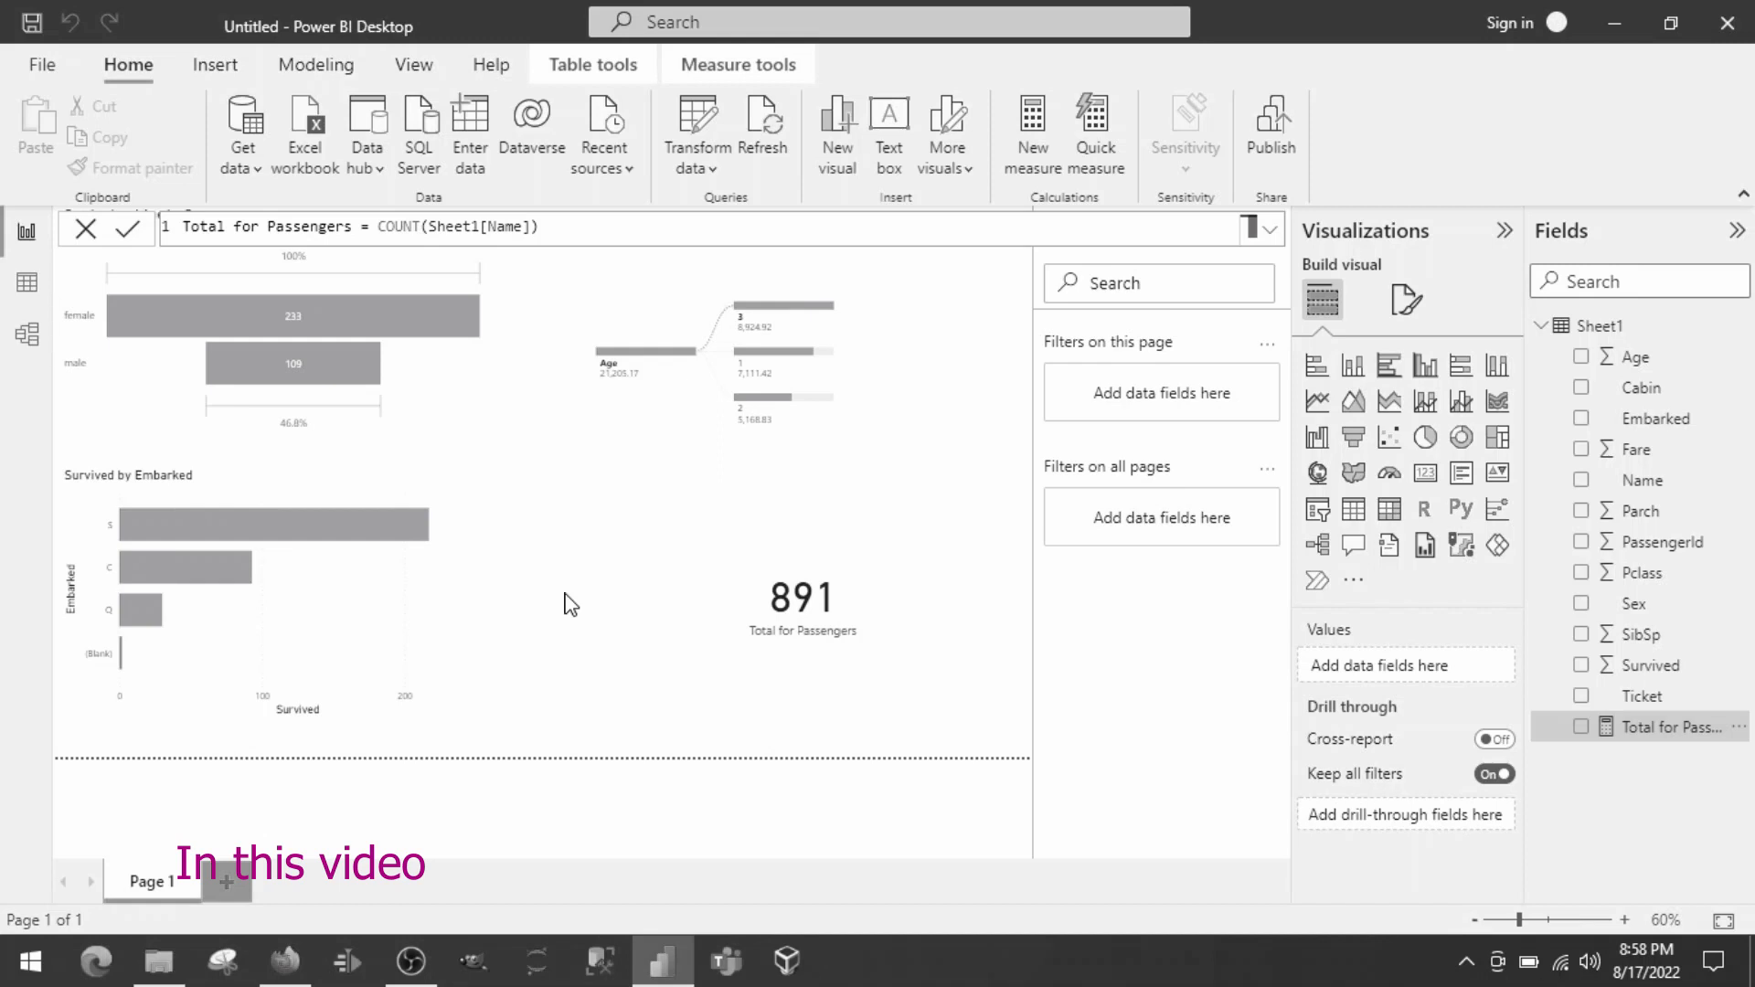
Step: Enter Power Query via Transform data and inspect the formula behind the Custom column
{"action": "left_click", "coordinate": [316, 64]}
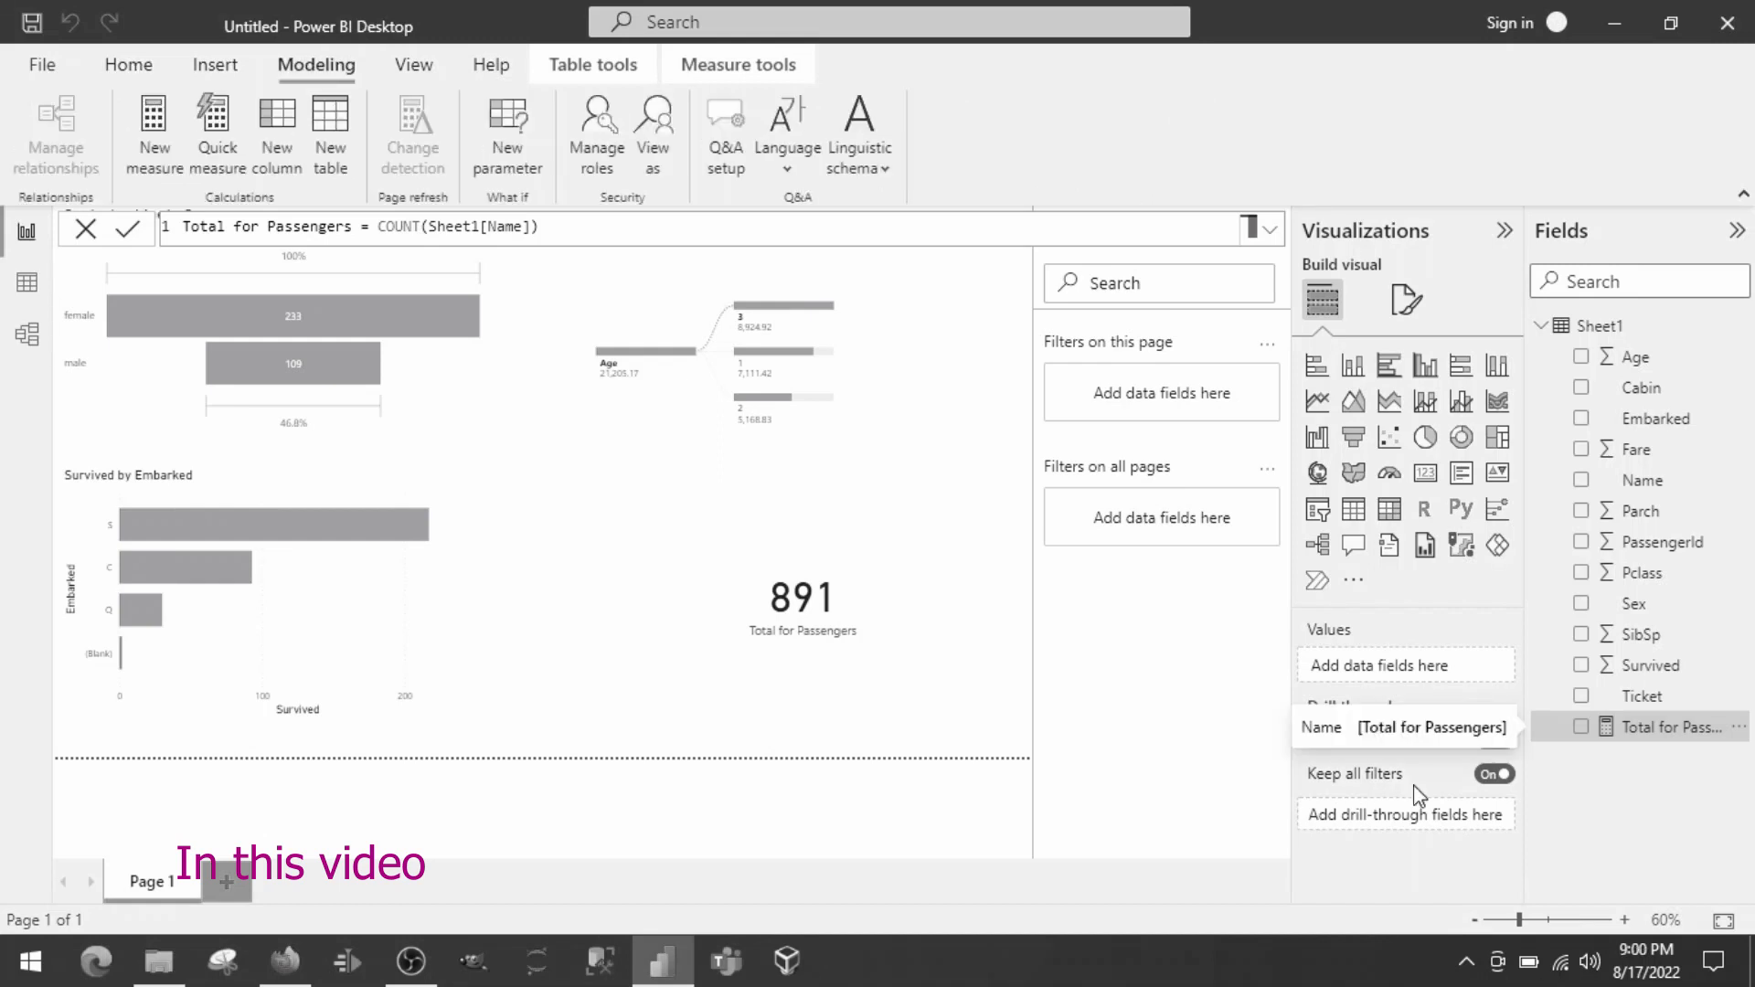
{"action": "left_click", "coordinate": [128, 64]}
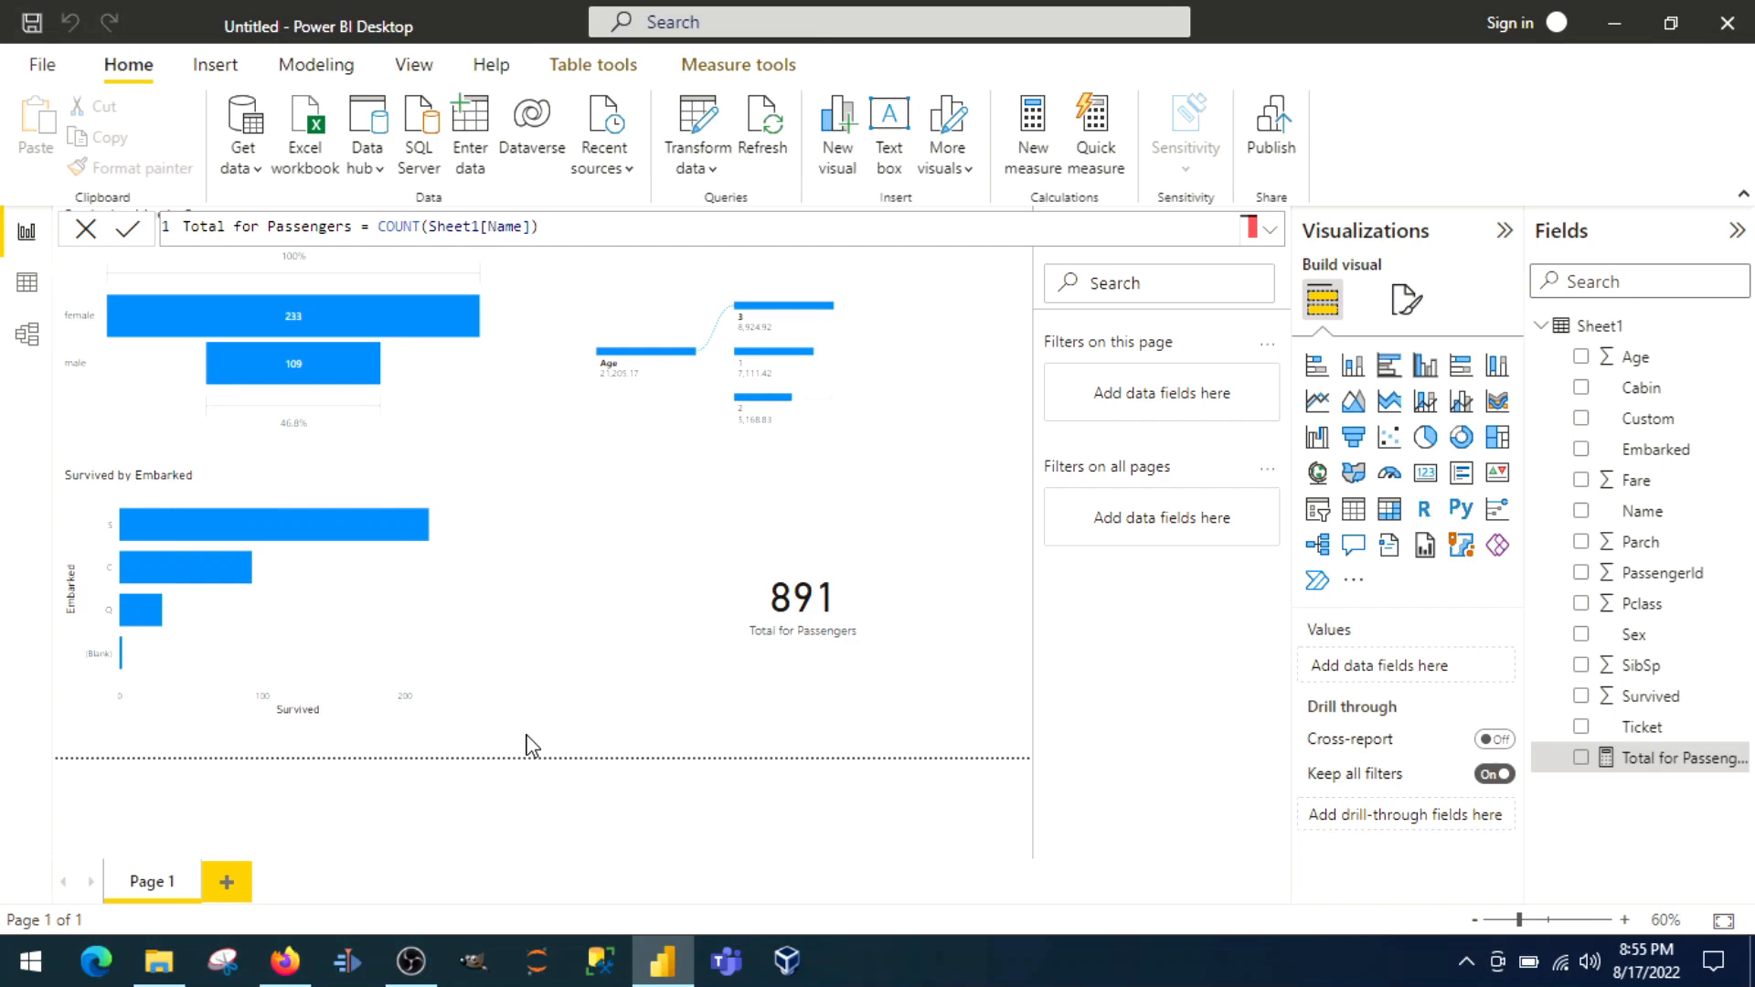
{"action": "mouse_move", "coordinate": [994, 755]}
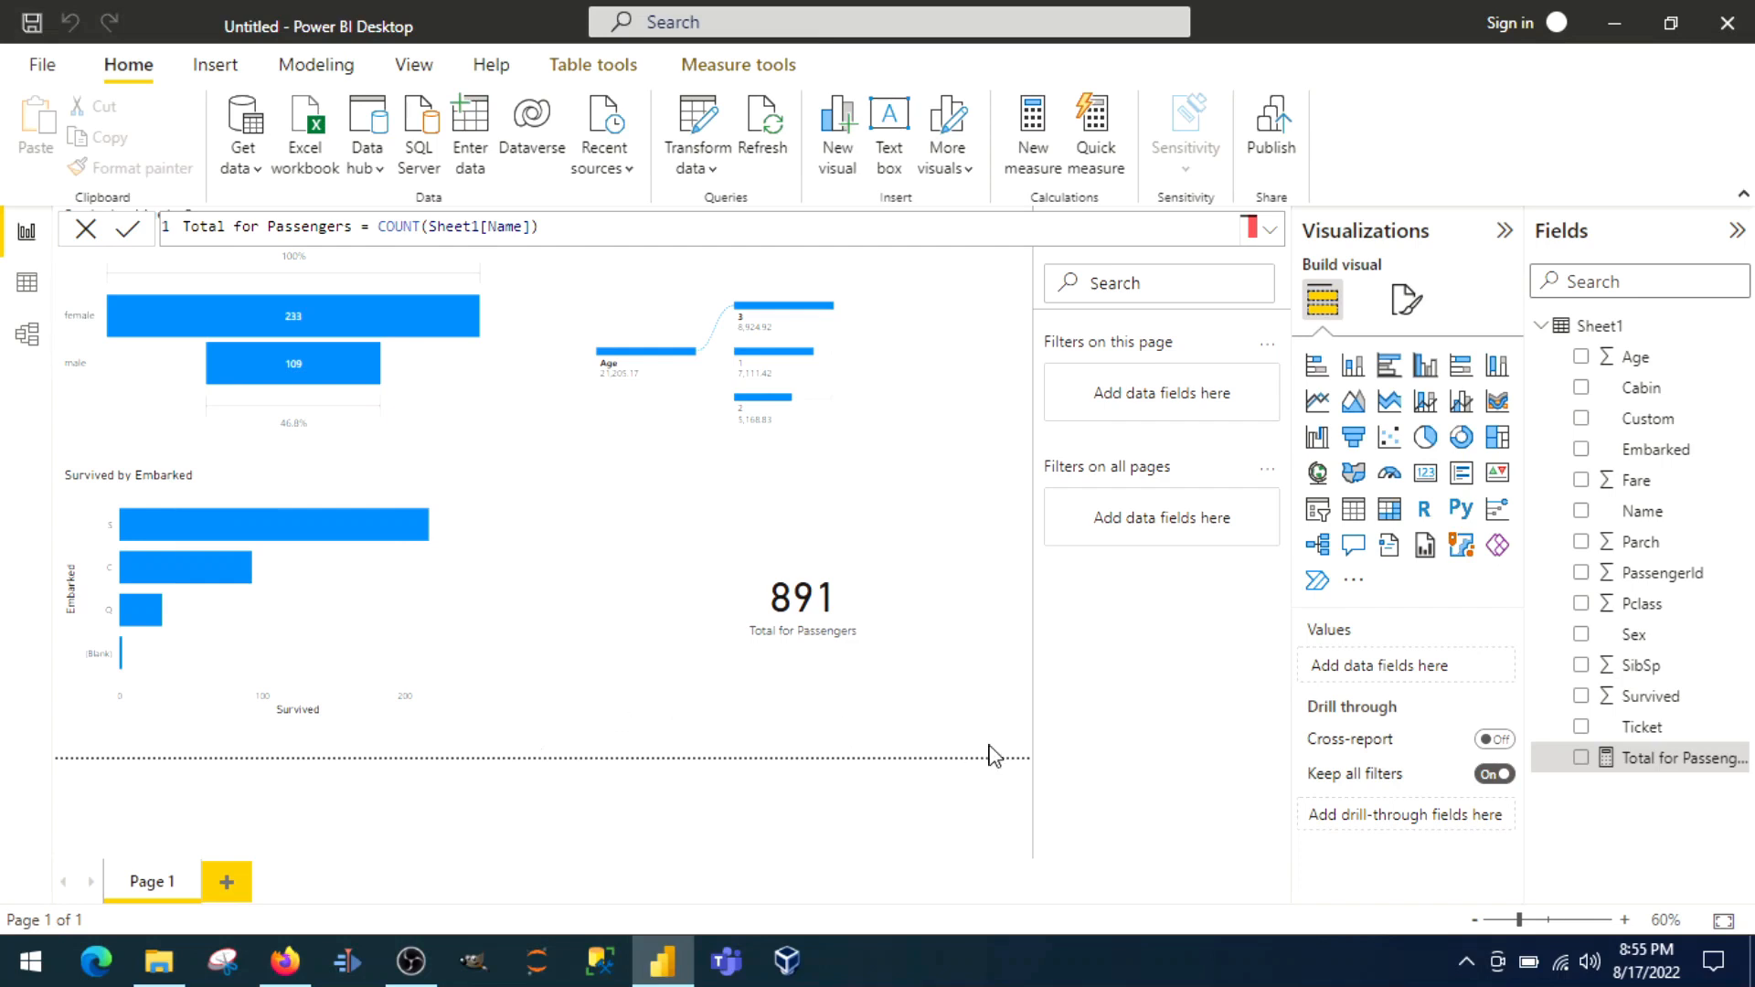
{"action": "mouse_move", "coordinate": [1170, 527]}
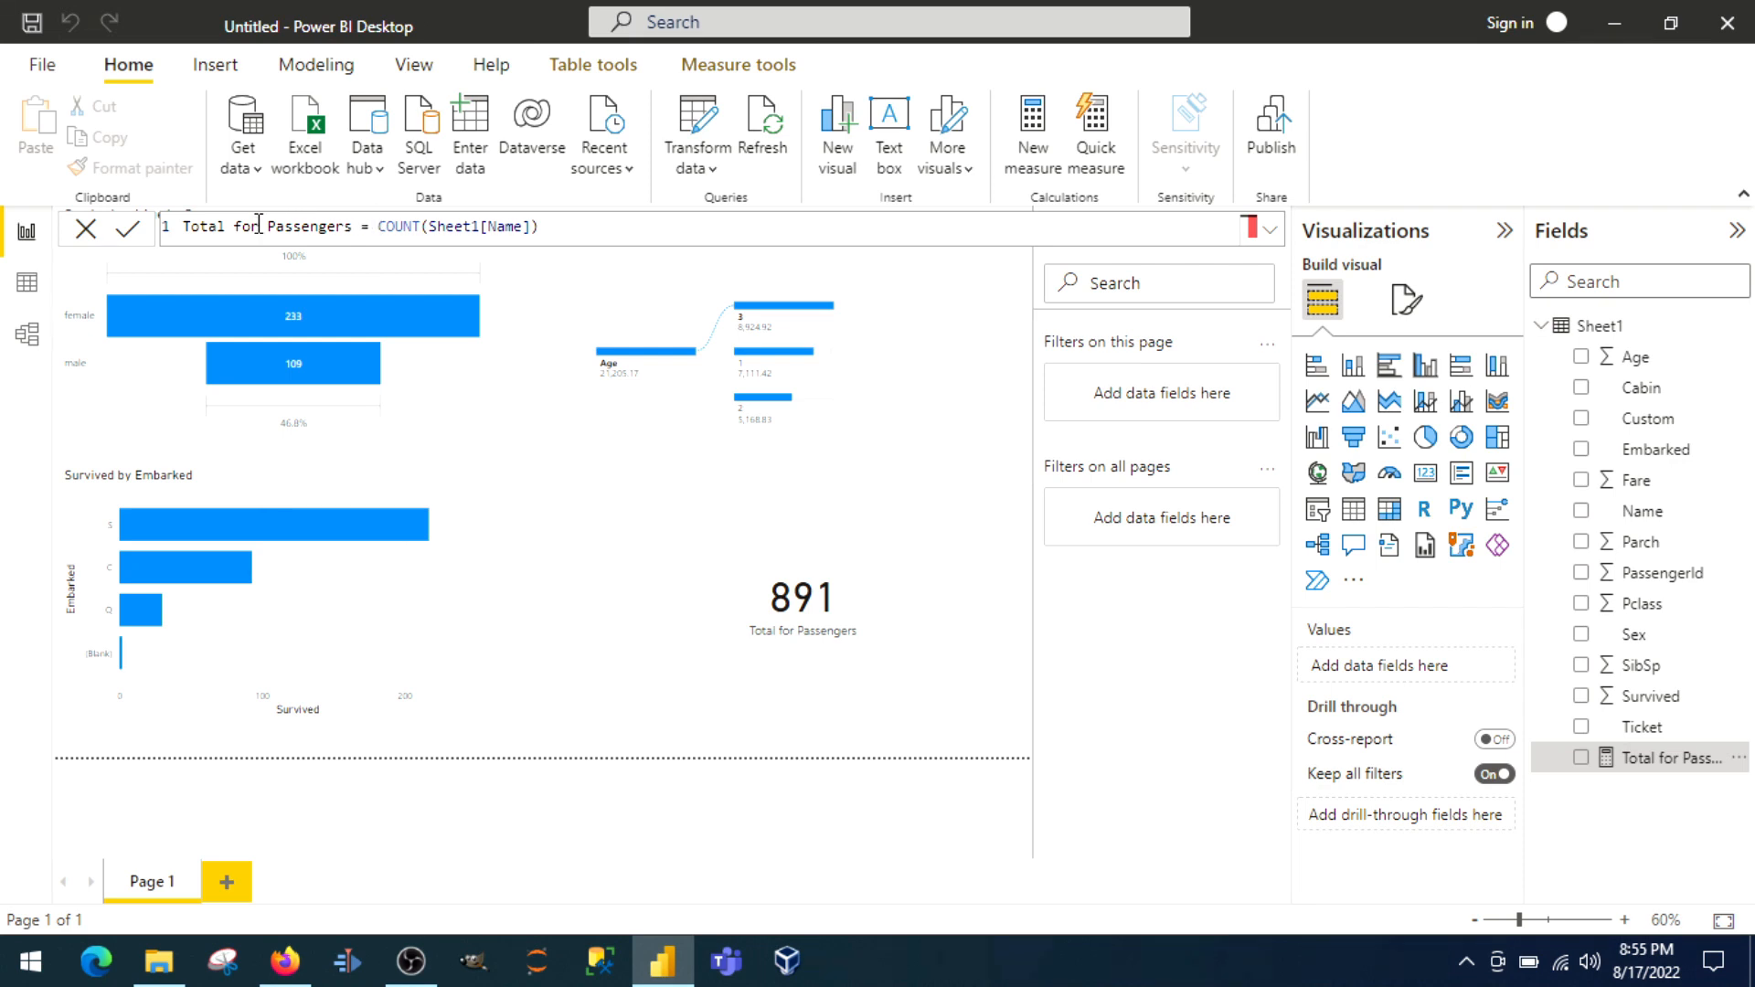
{"action": "mouse_move", "coordinate": [558, 293]}
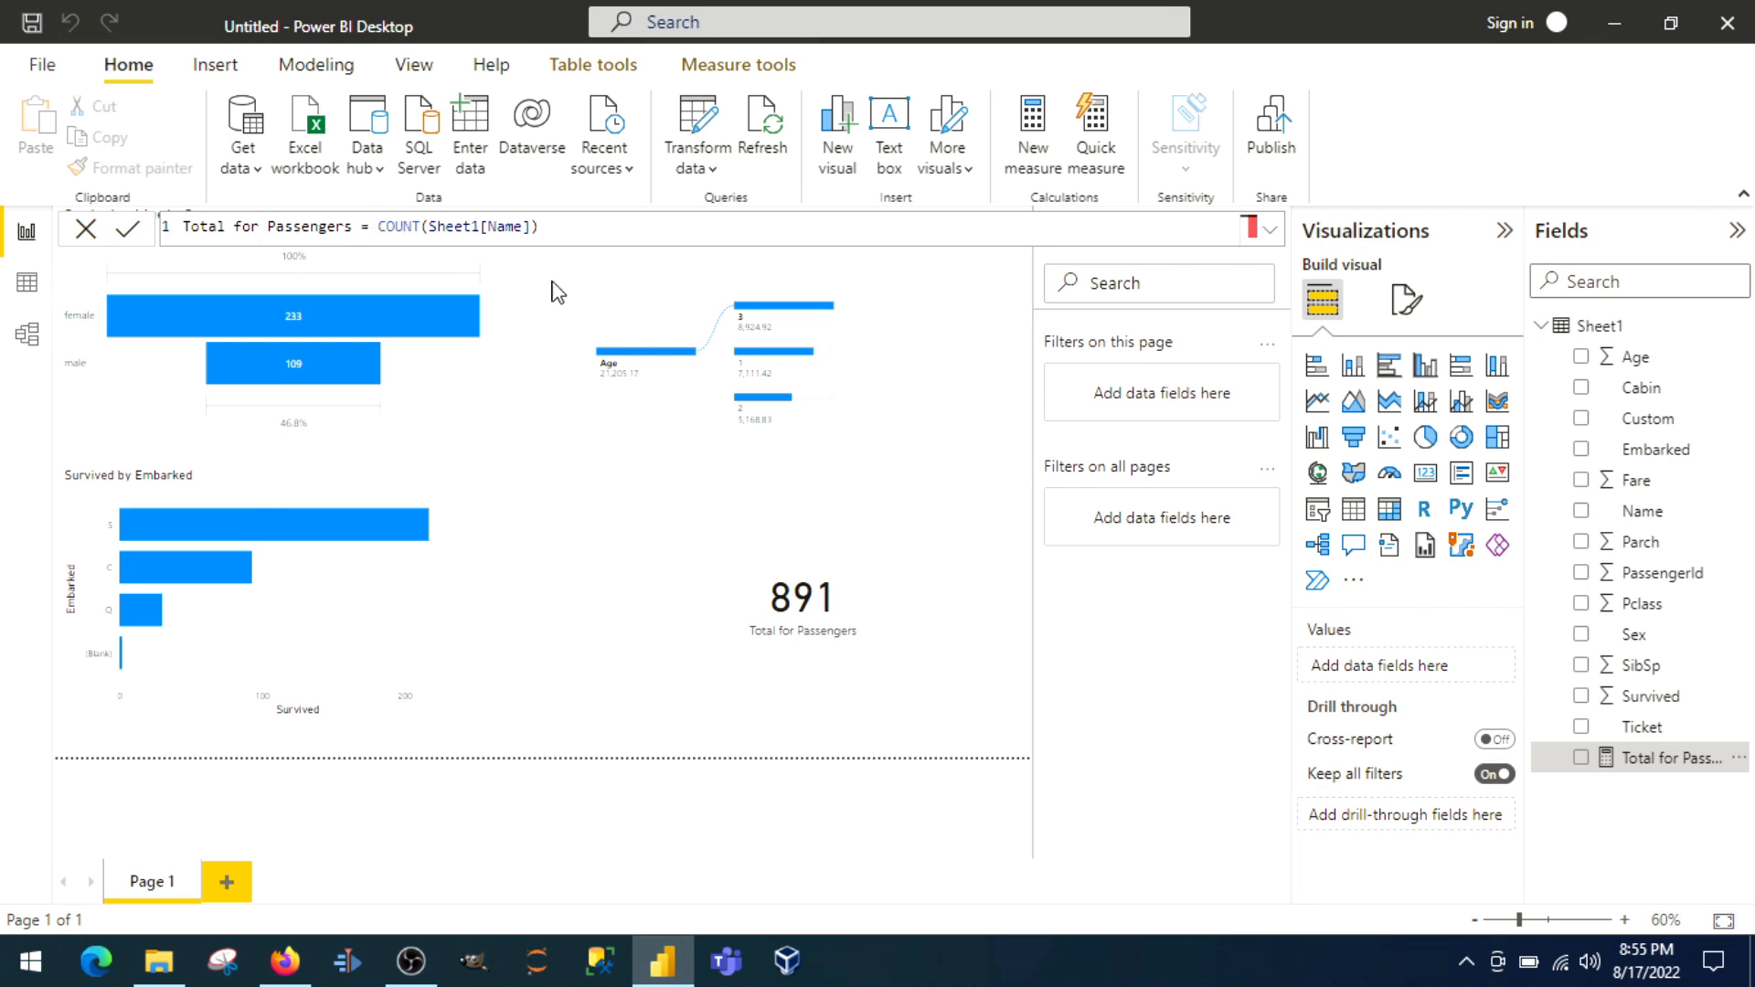
{"action": "mouse_move", "coordinate": [483, 243]}
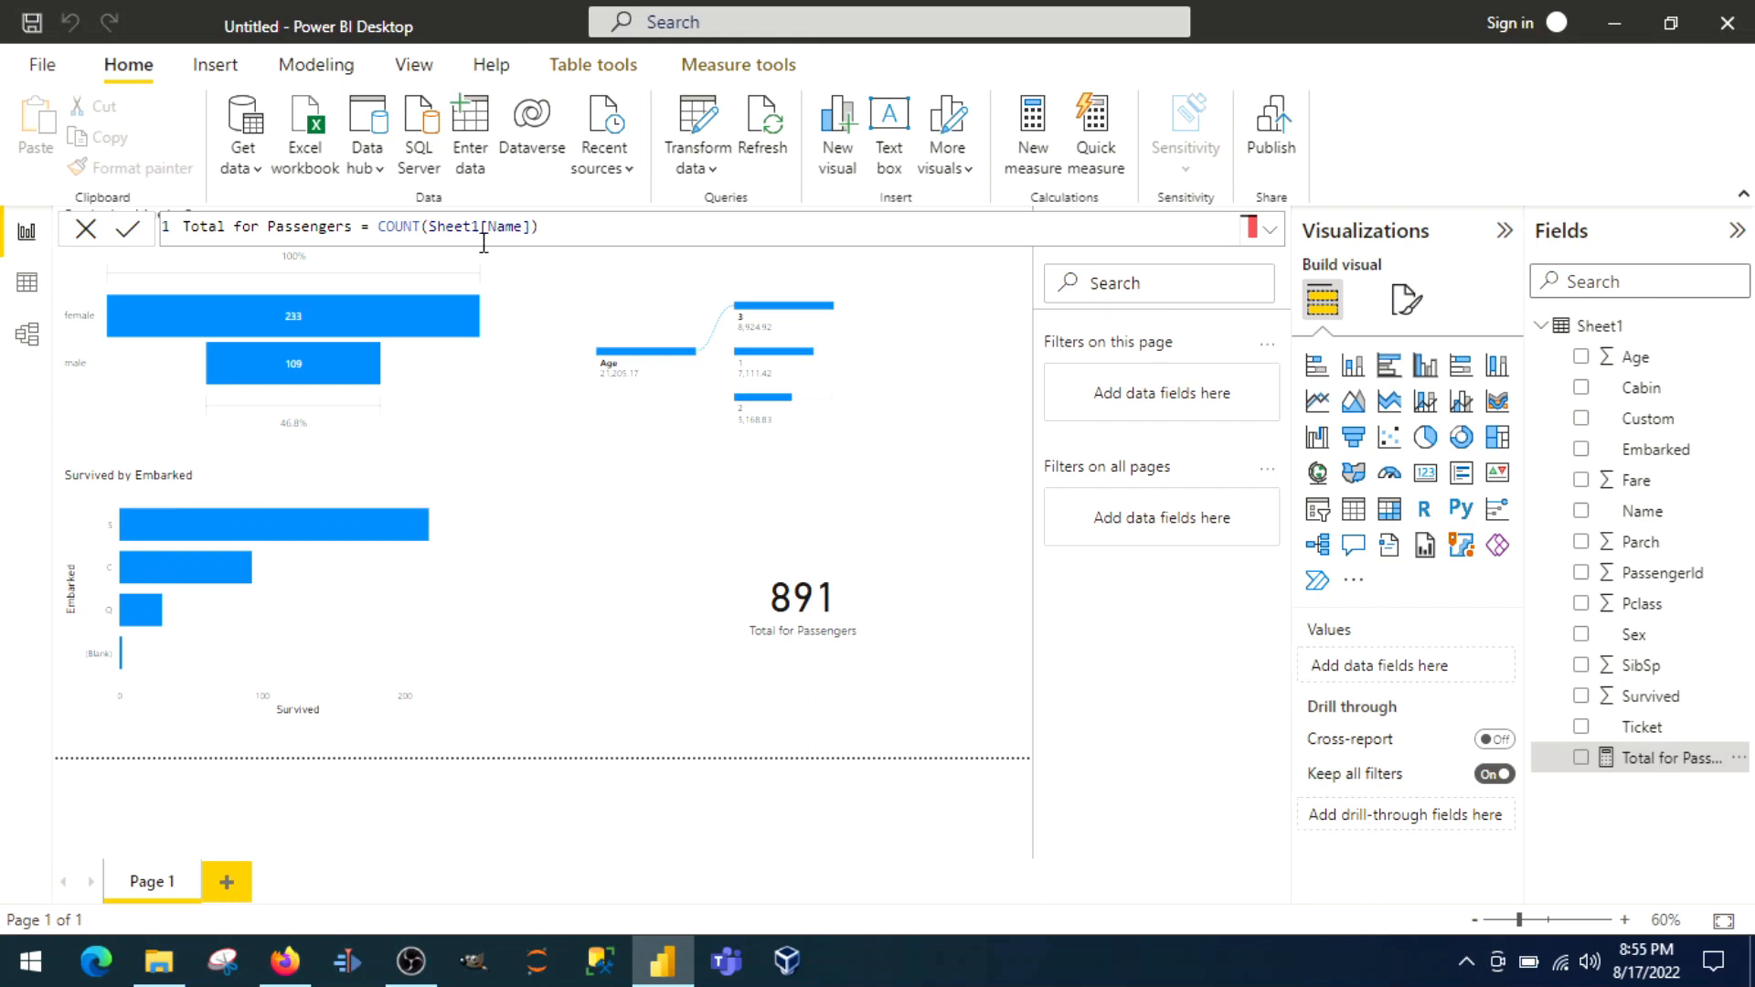
{"action": "mouse_move", "coordinate": [510, 596]}
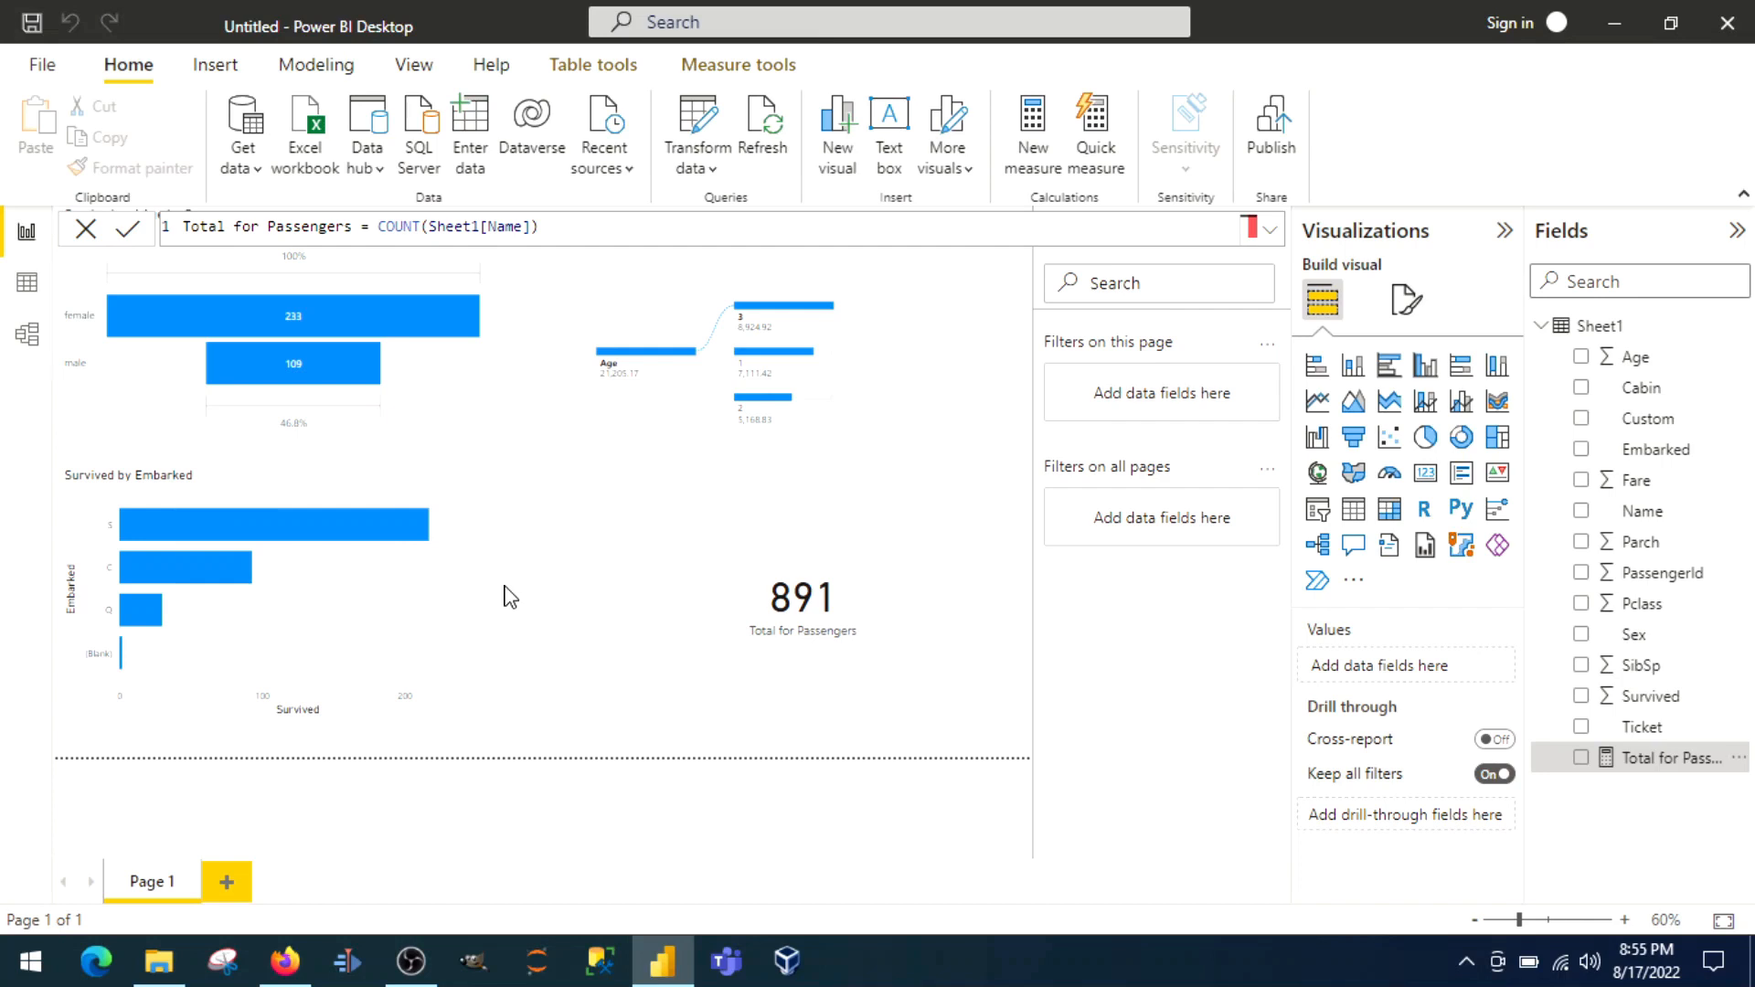
{"action": "mouse_move", "coordinate": [406, 406]}
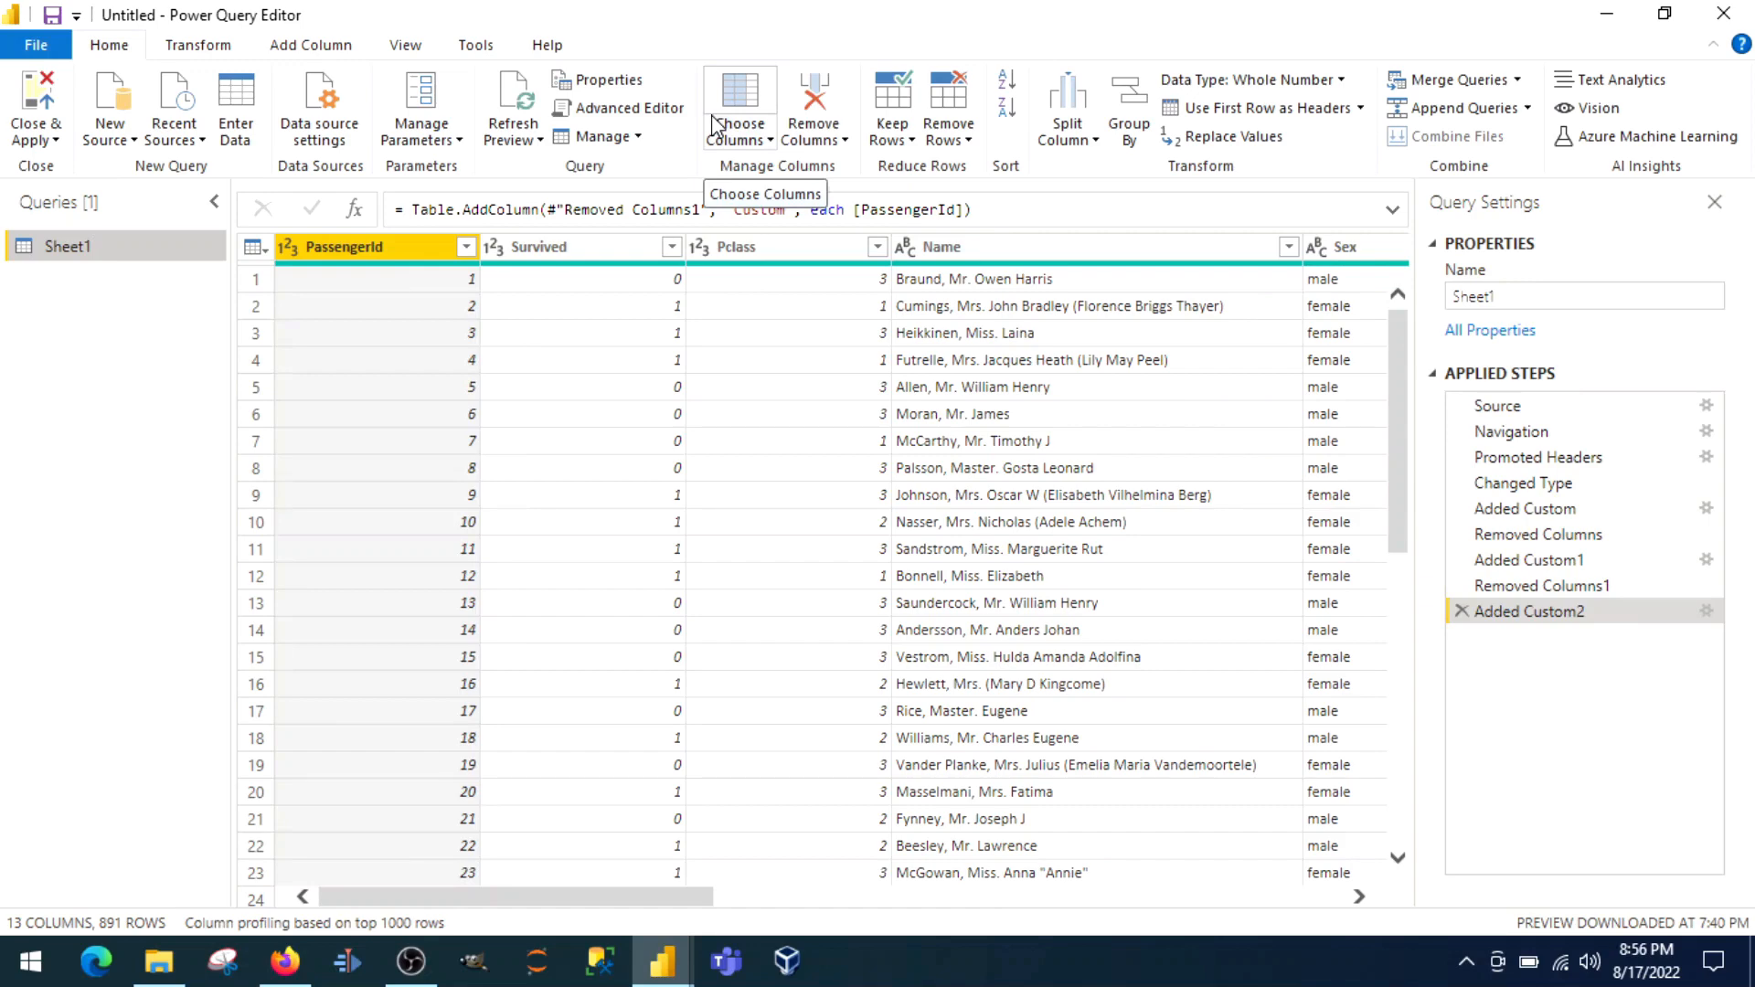
{"action": "mouse_move", "coordinate": [446, 910]}
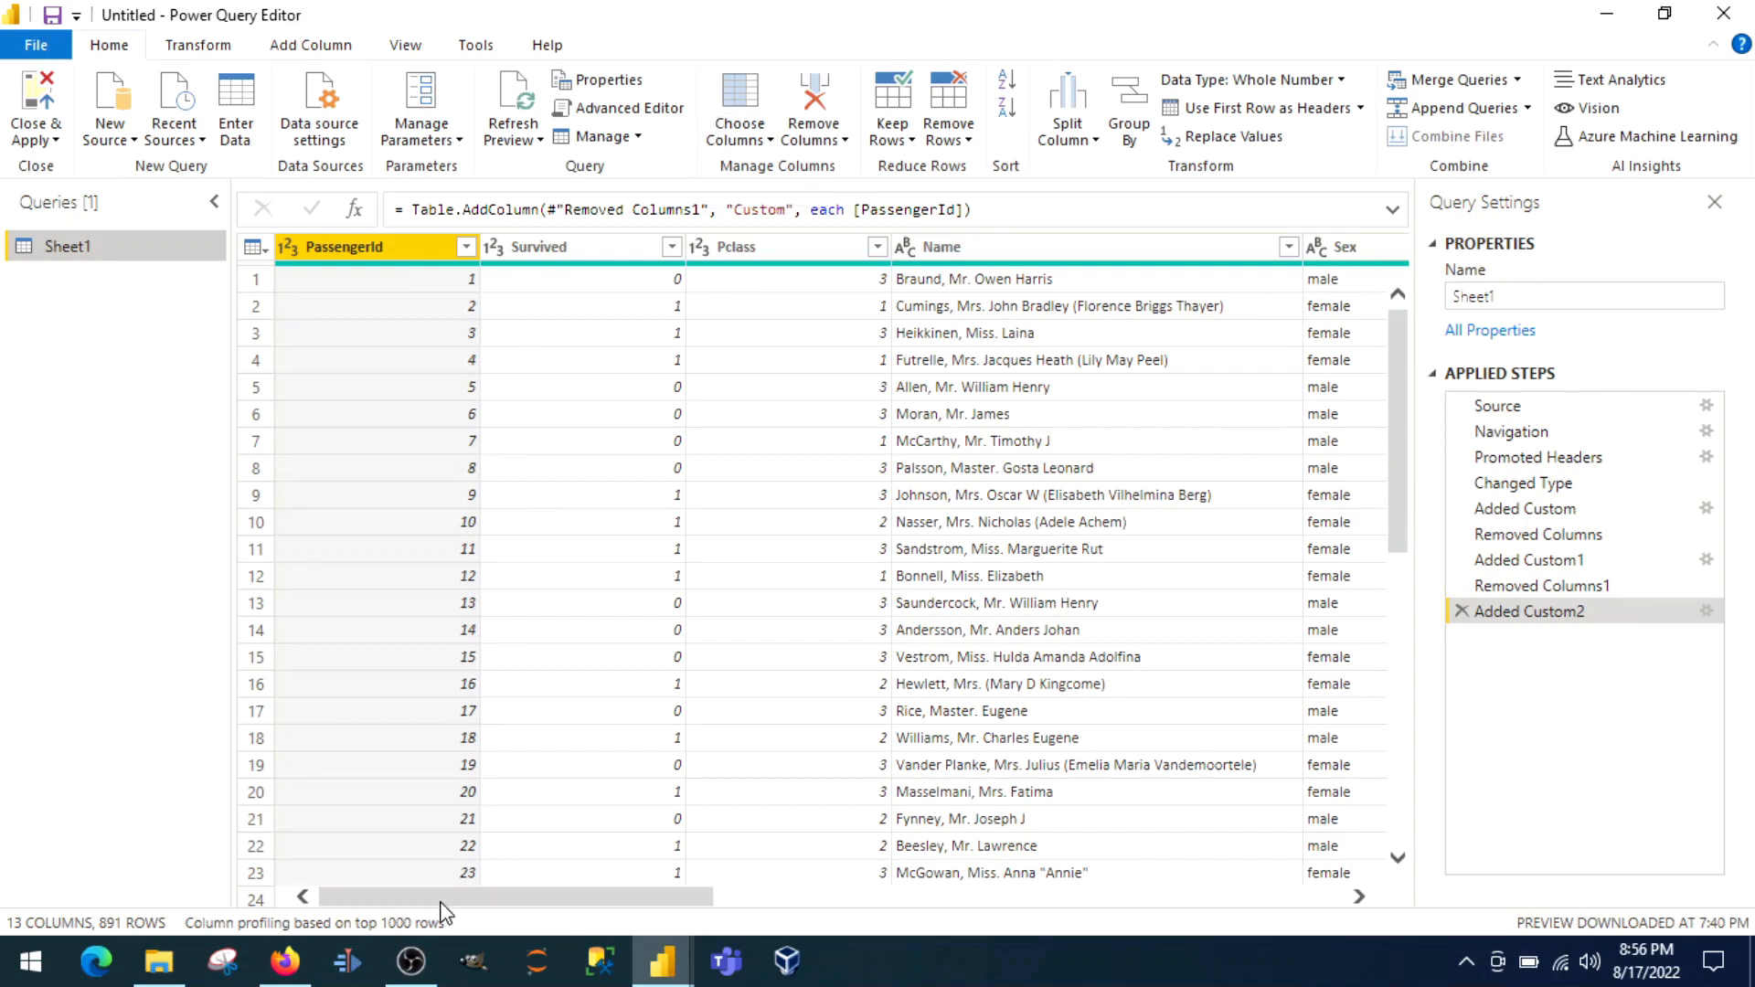
{"action": "scroll", "scroll_direction": "right", "scroll_amount": 3}
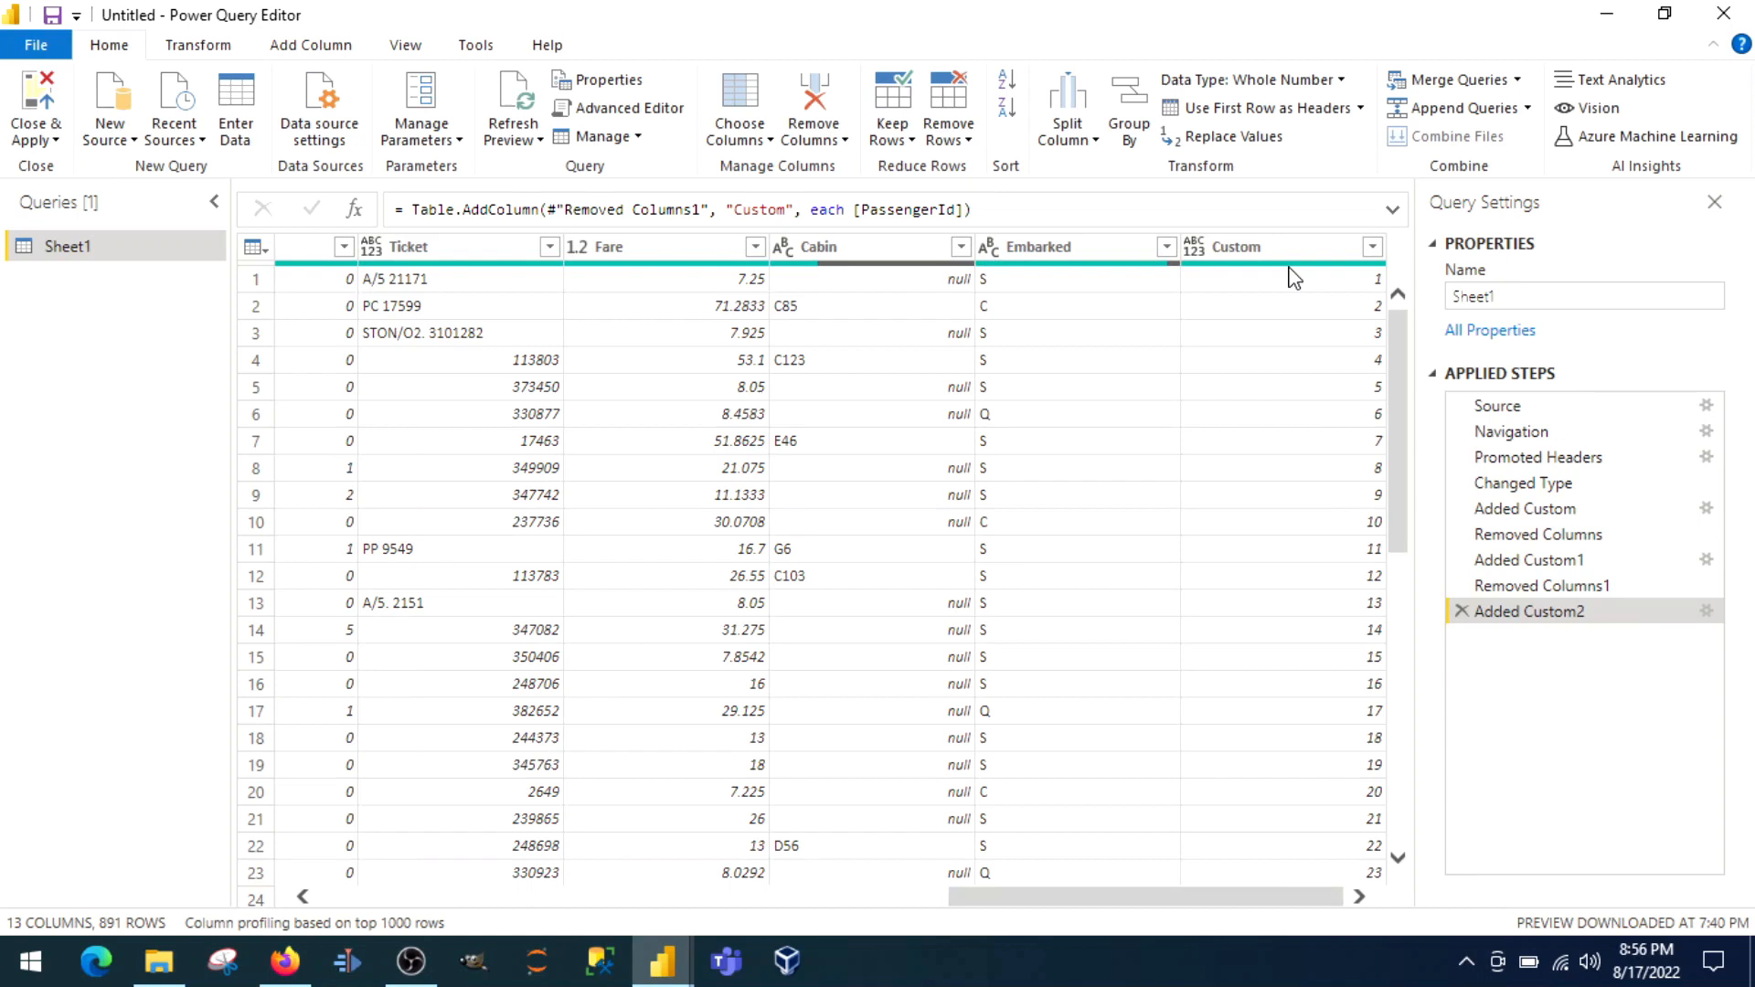
{"action": "left_click", "coordinate": [1238, 247]}
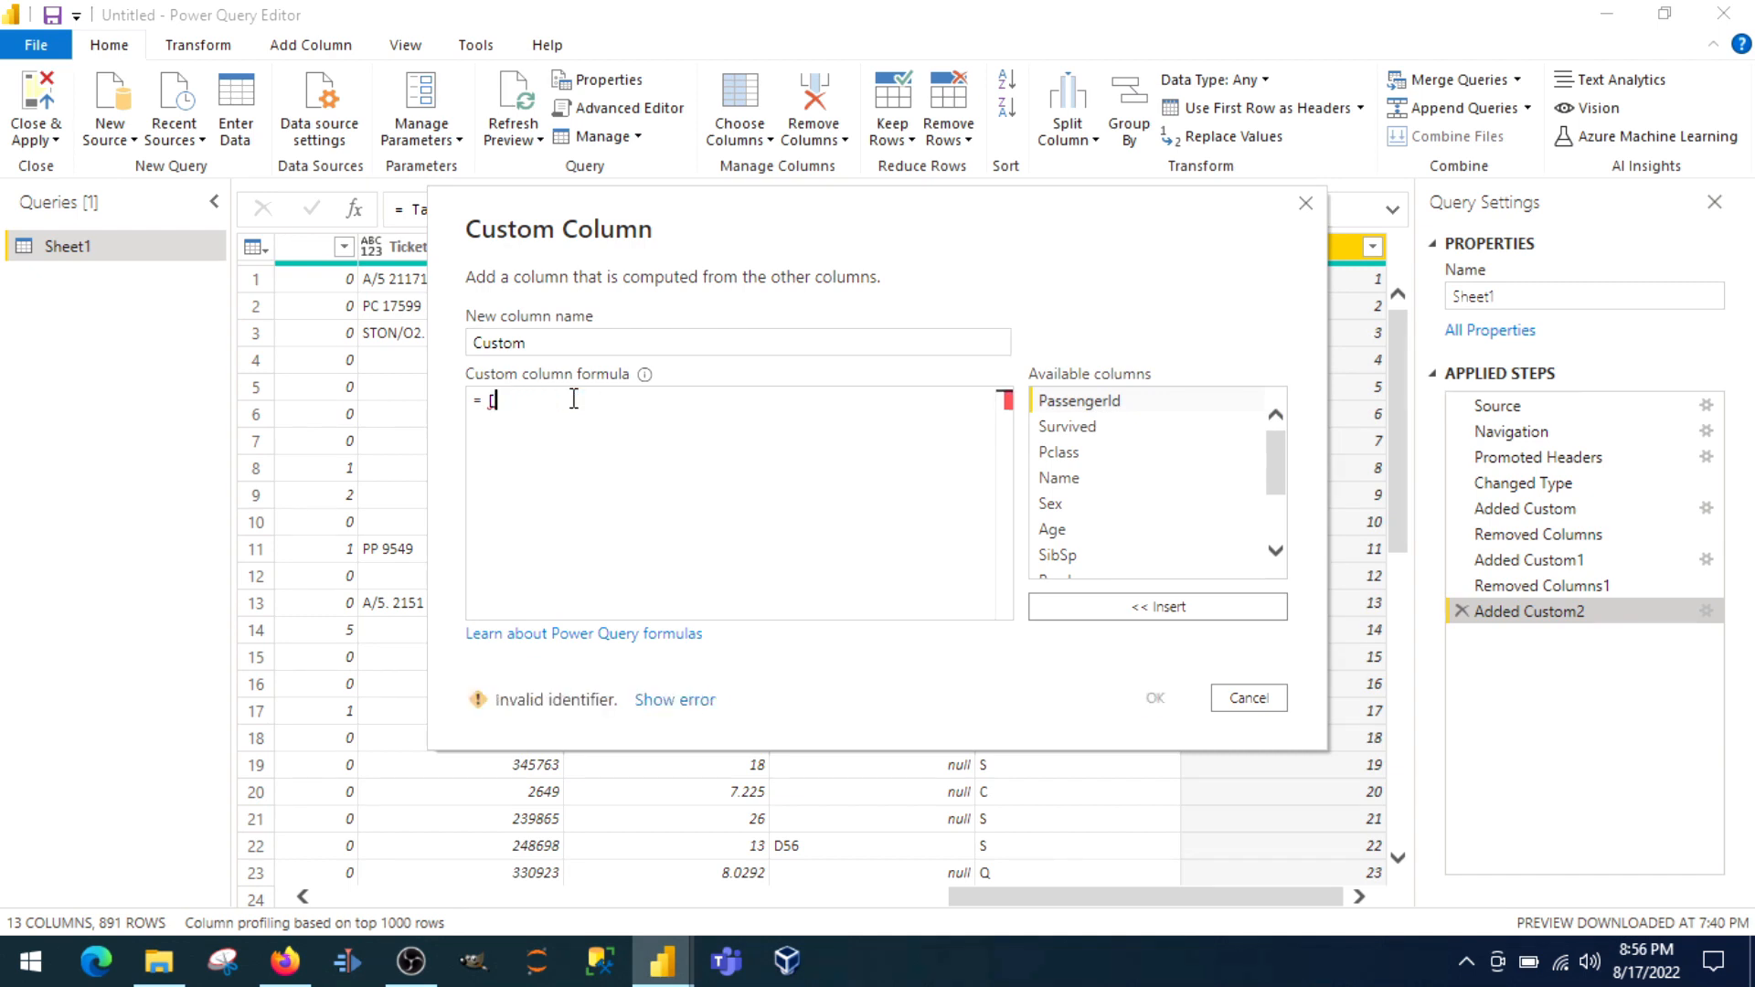
Step: Start a new custom column formula 'abl', then cancel and discard it
{"action": "type", "text": "ab"}
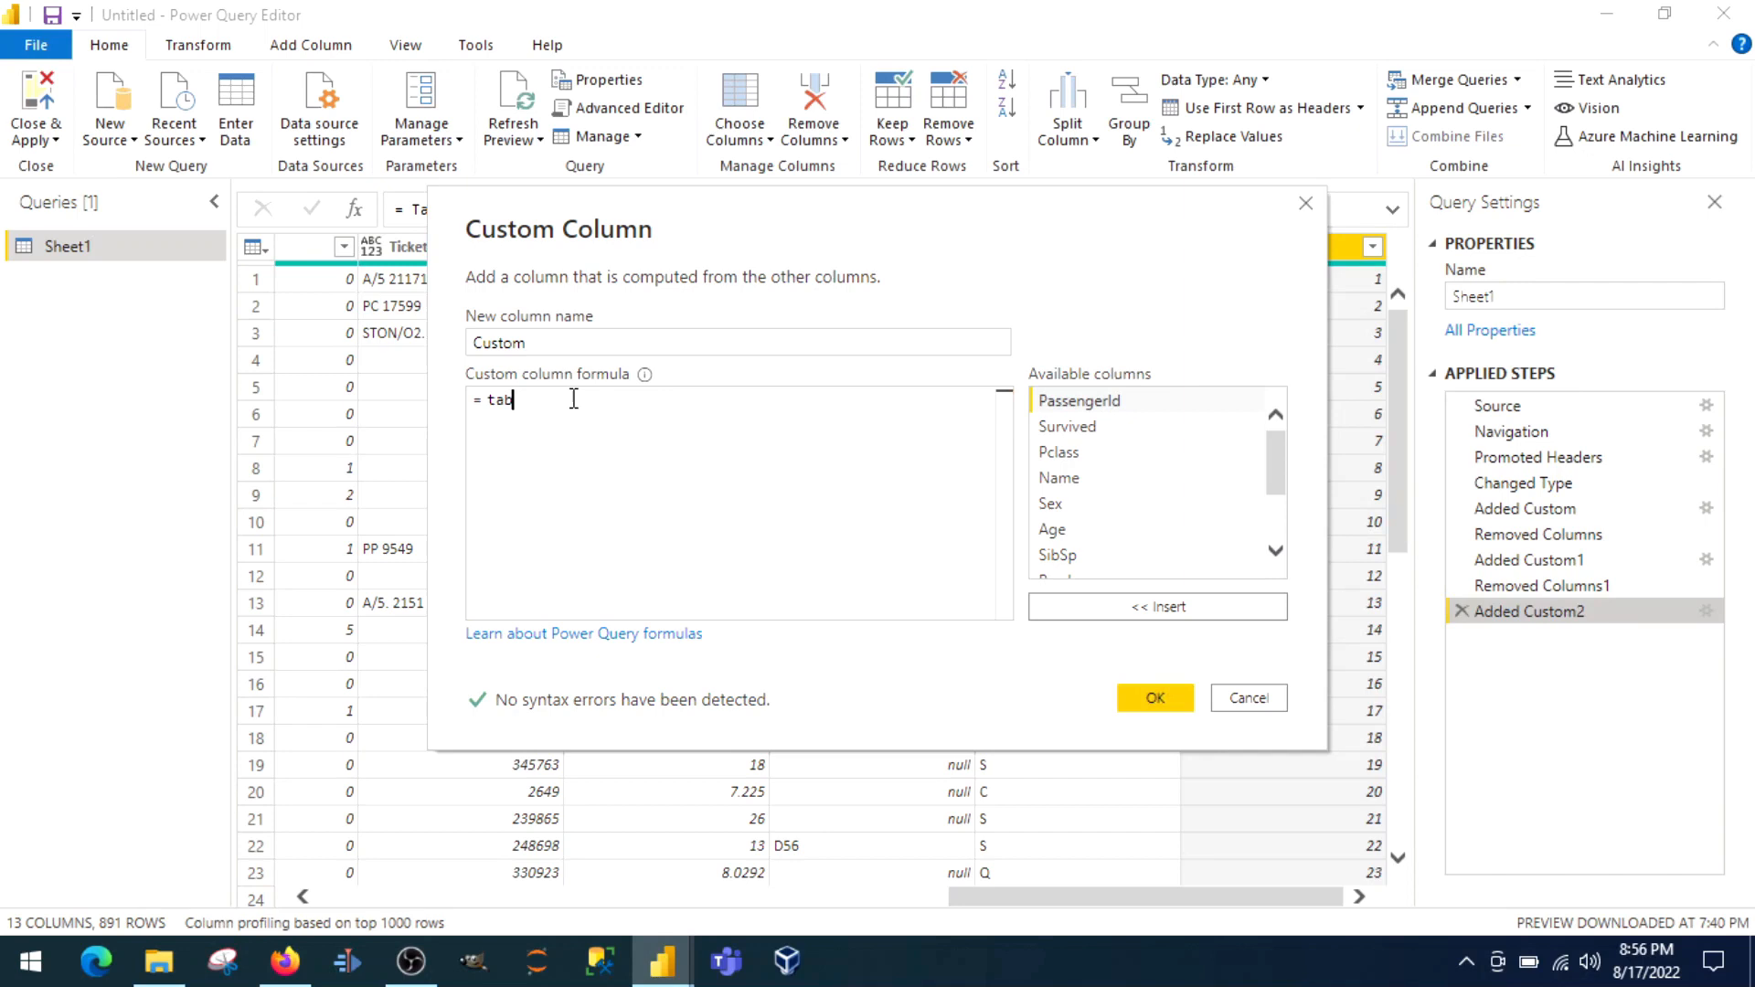
{"action": "type", "text": "l"}
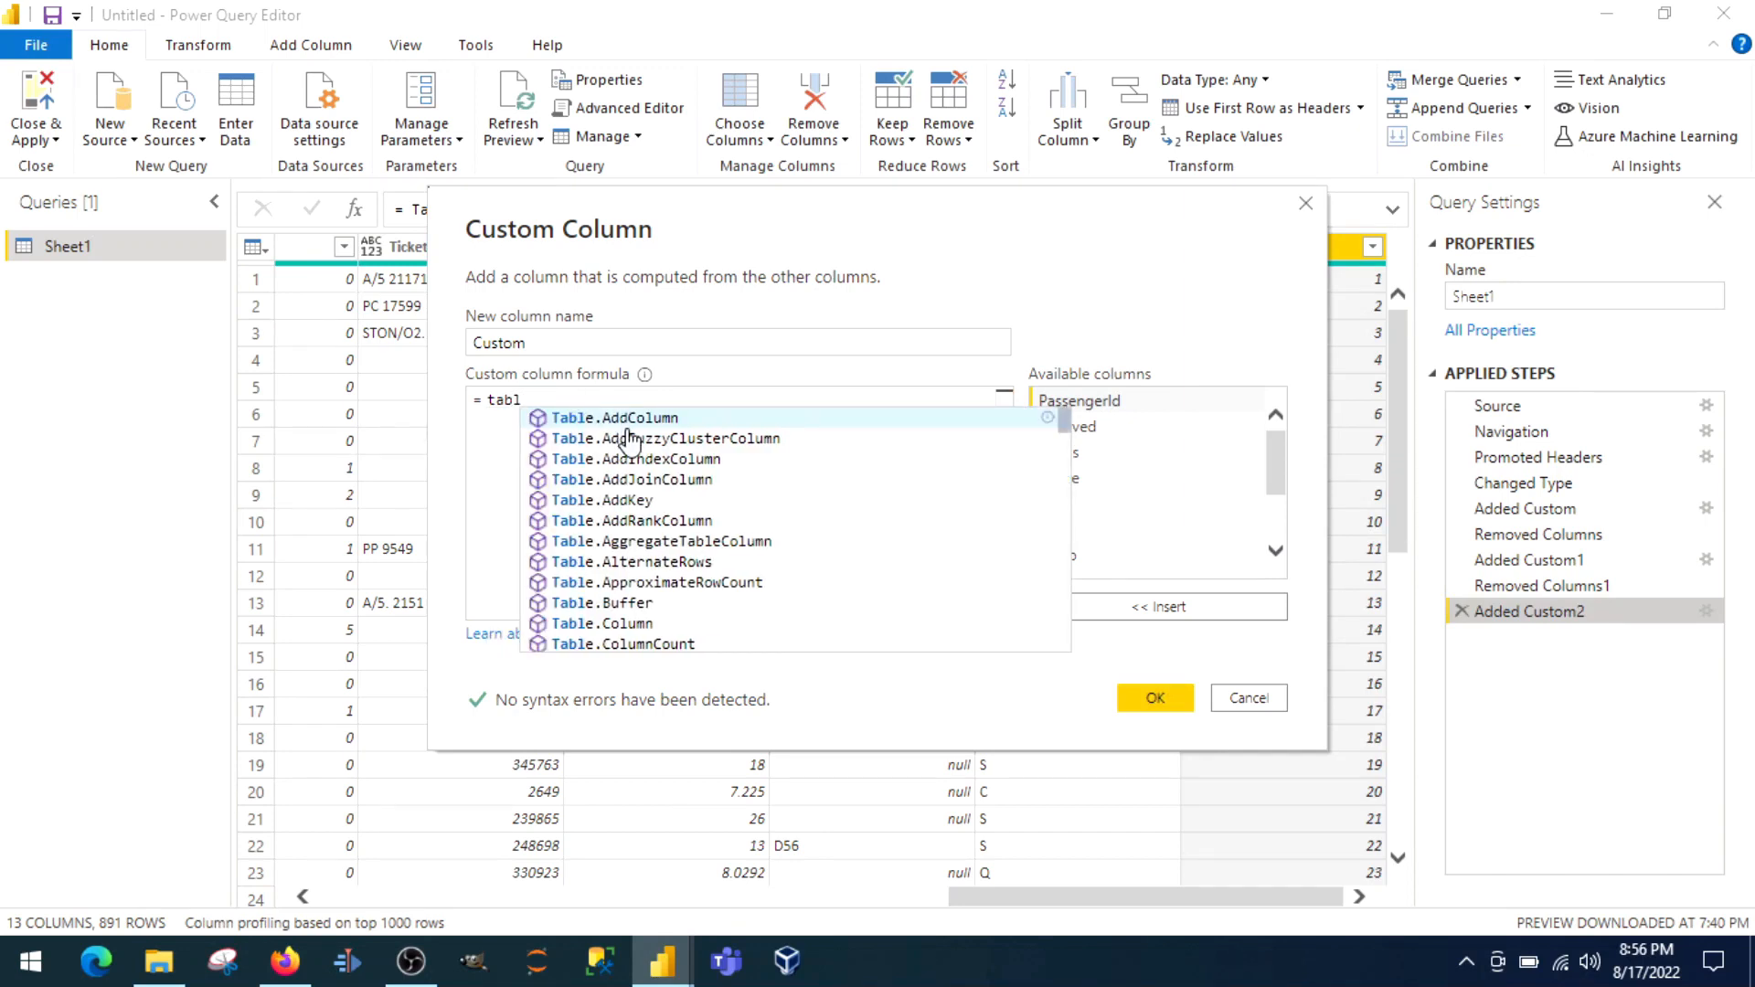
{"action": "mouse_move", "coordinate": [490, 538]}
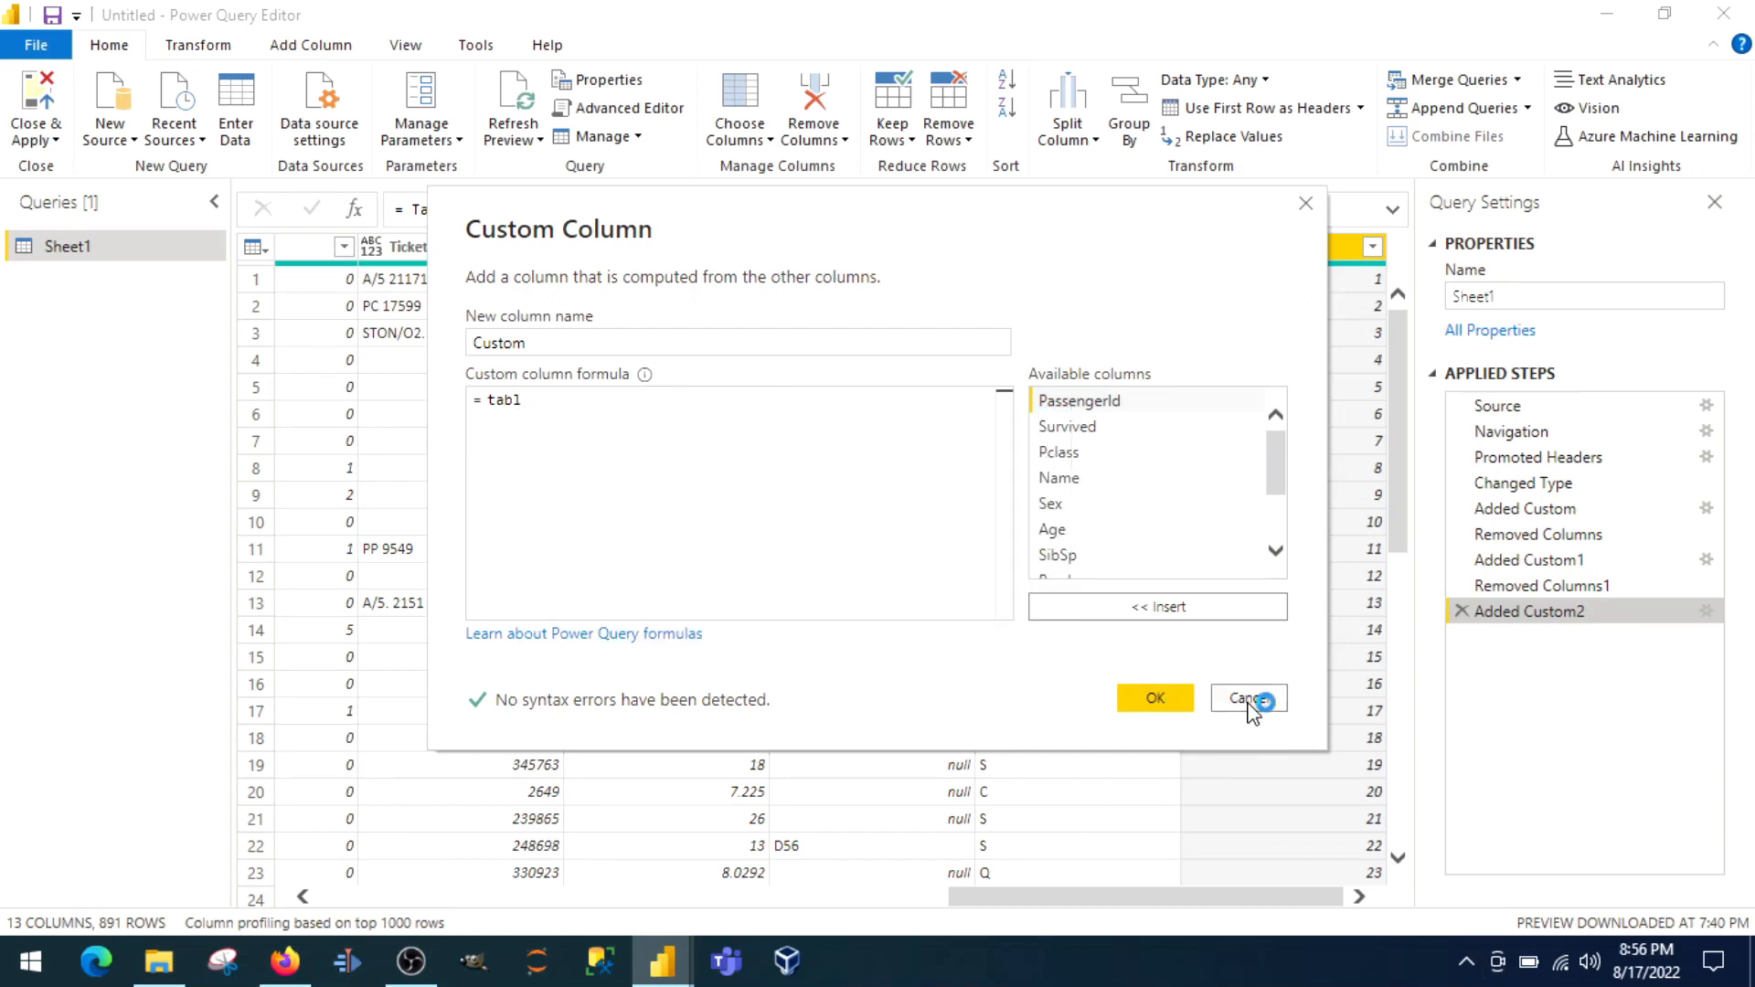
{"action": "left_click", "coordinate": [1247, 697]}
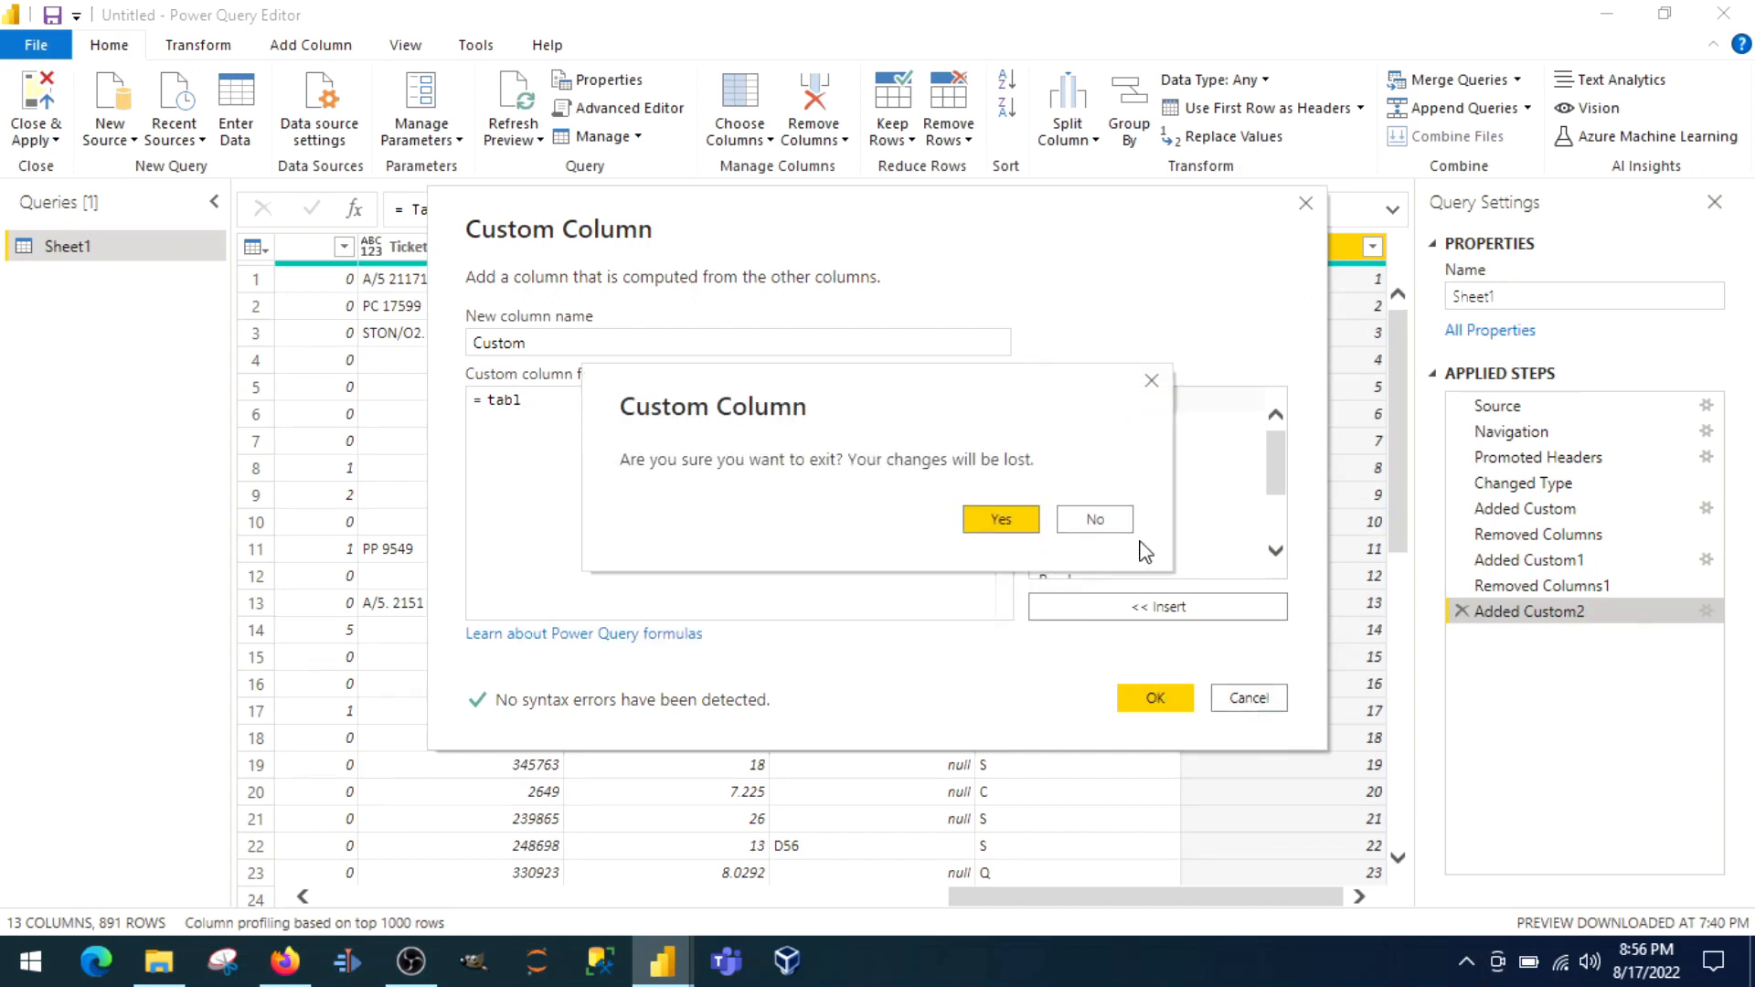
{"action": "left_click", "coordinate": [1093, 517]}
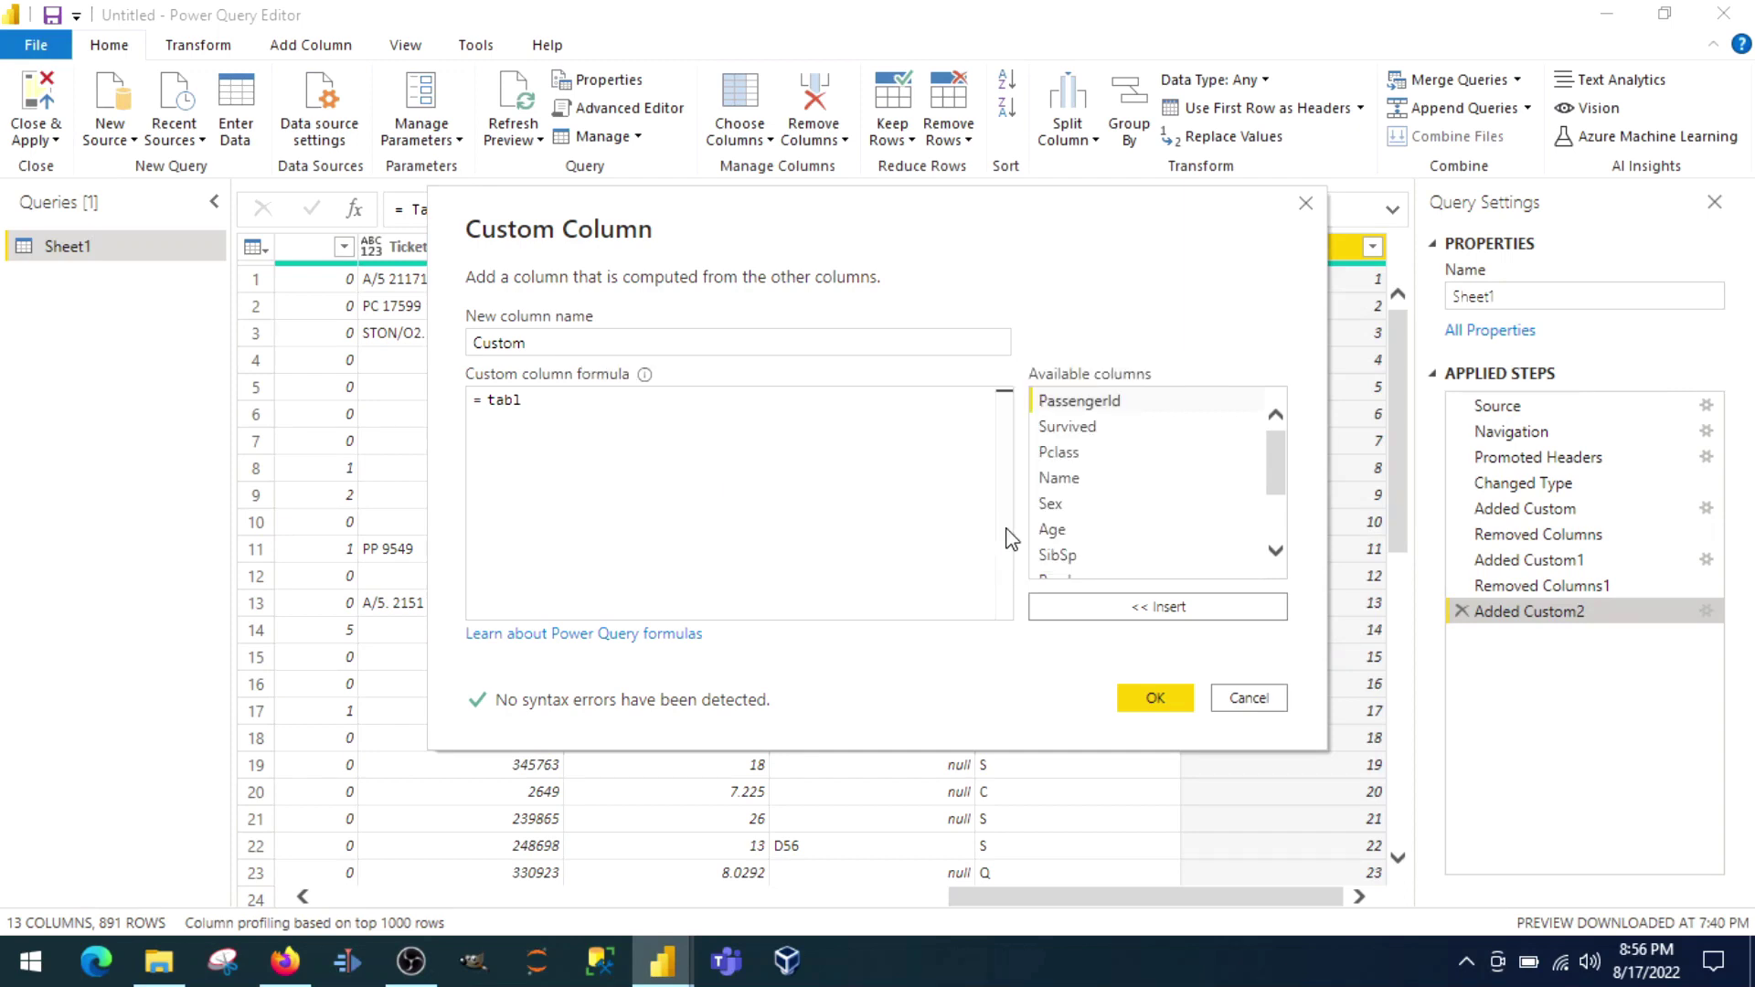
{"action": "left_click", "coordinate": [1154, 697]}
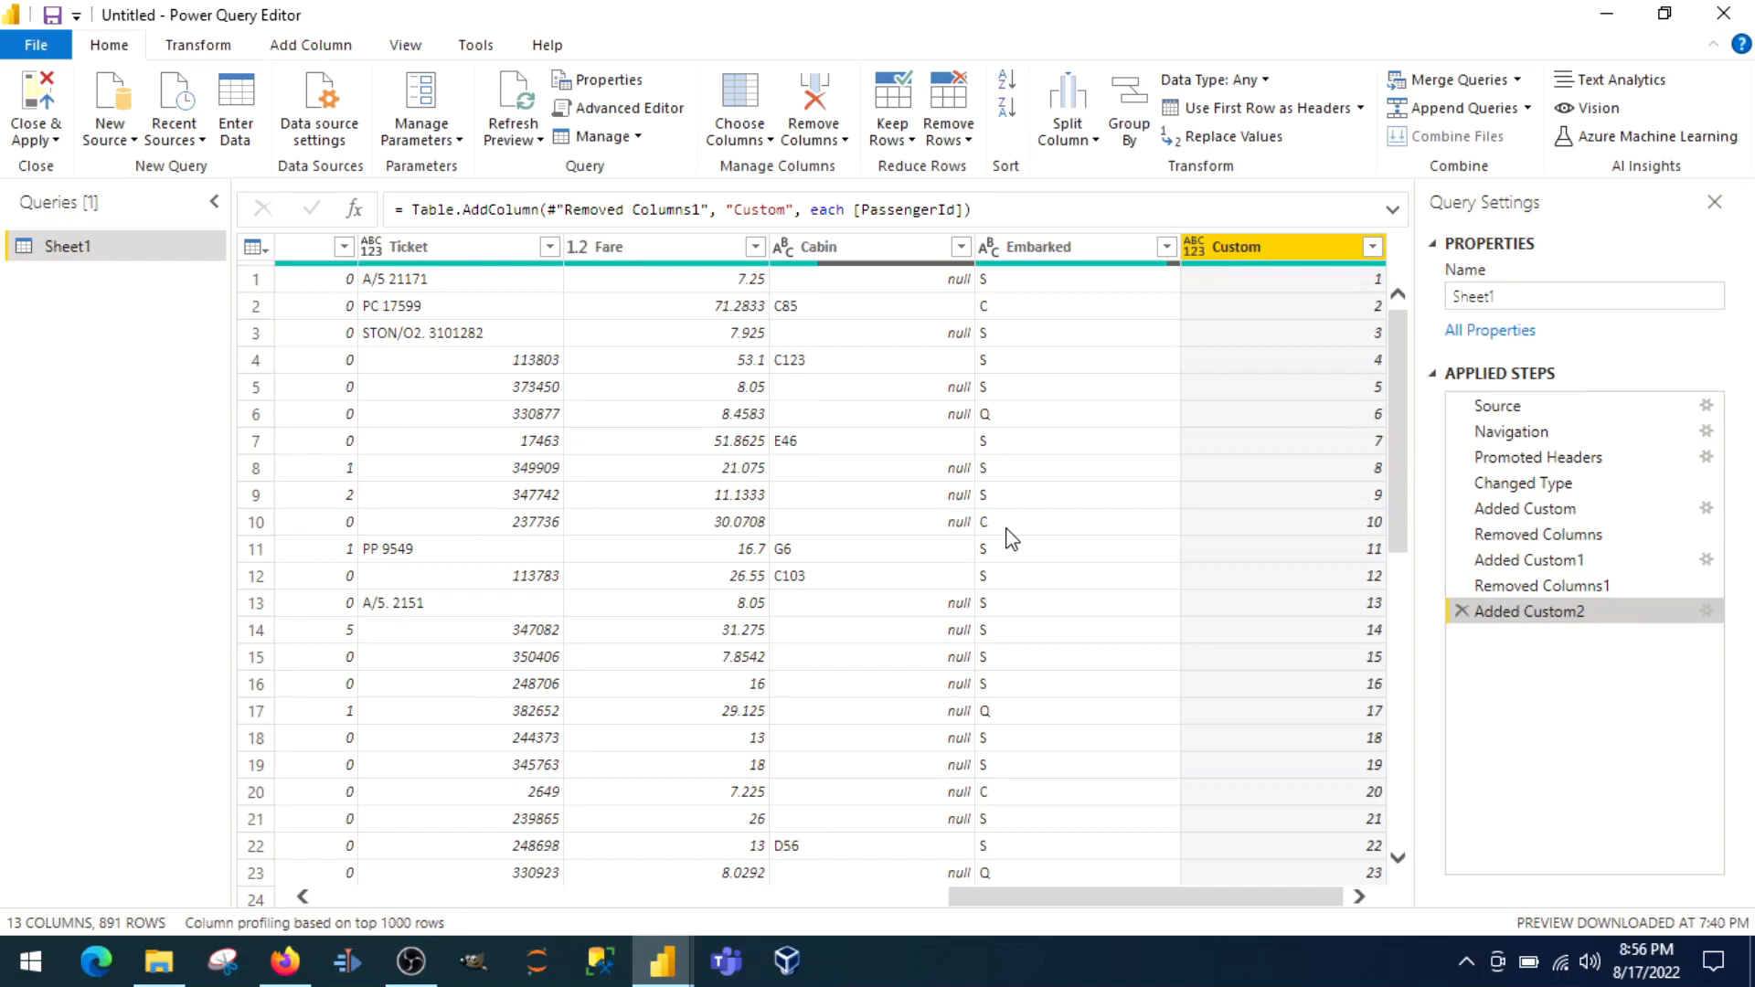
{"action": "mouse_move", "coordinate": [1002, 306]}
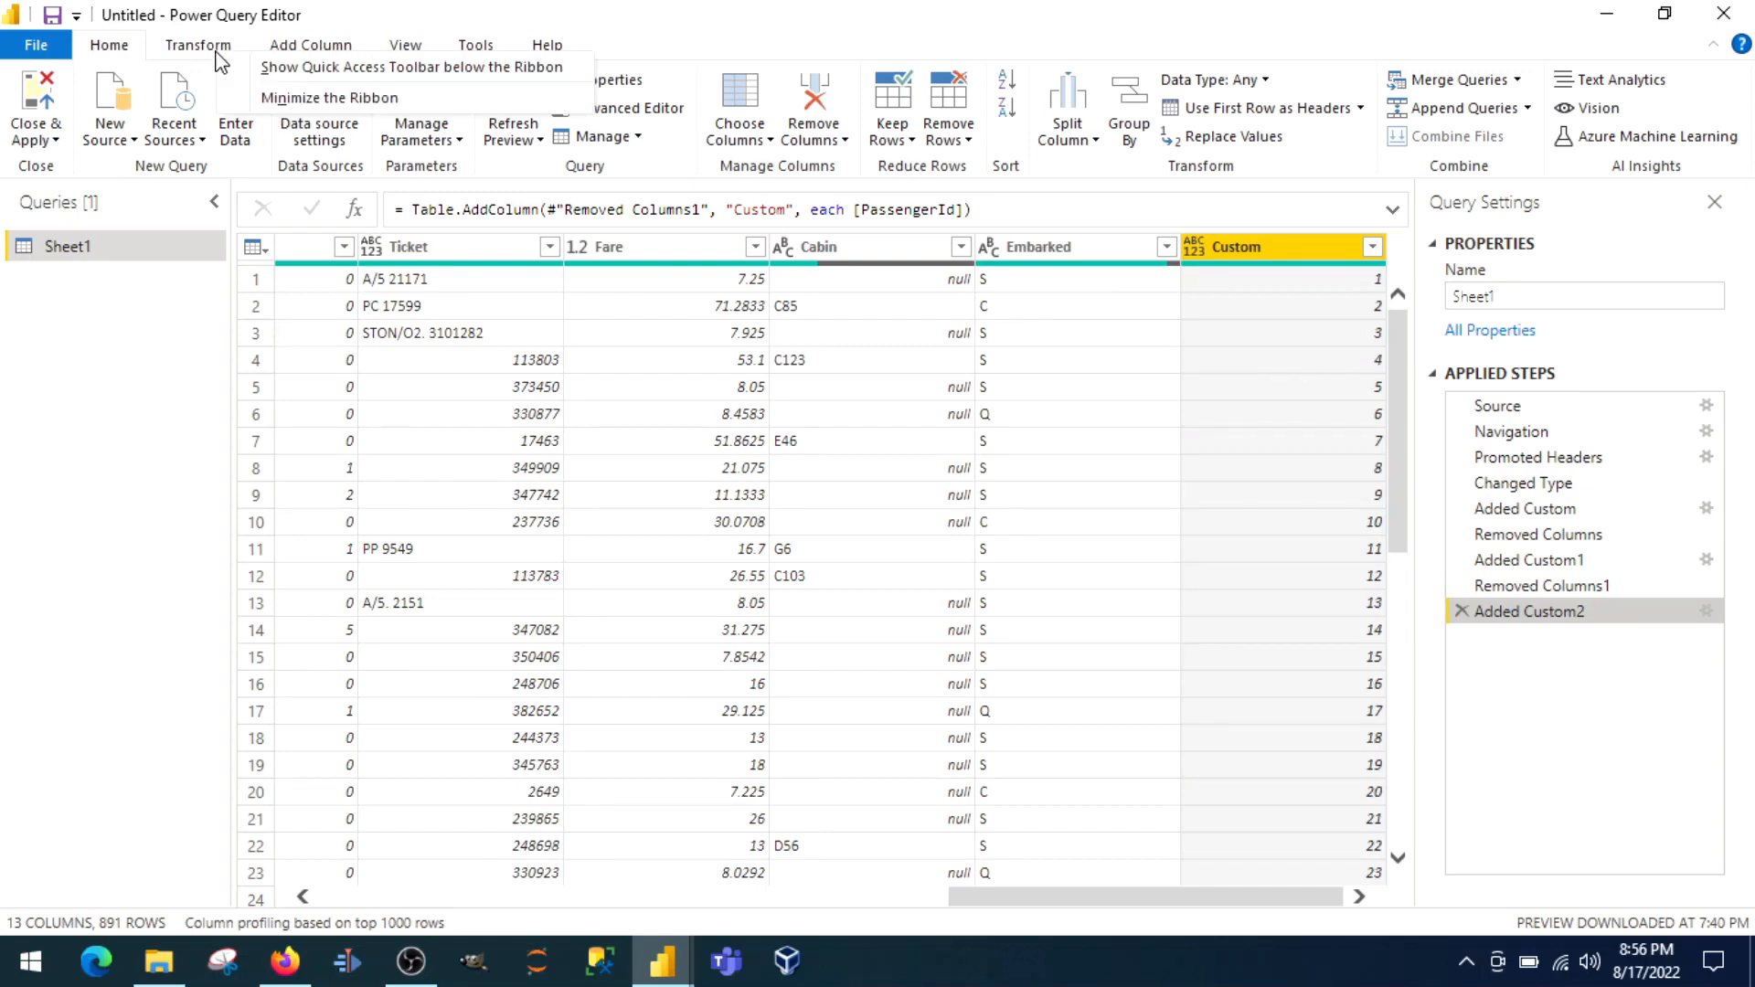
Step: Browse the Add Column Statistics options without applying any, then return to Home commands
{"action": "left_click", "coordinate": [1062, 101]}
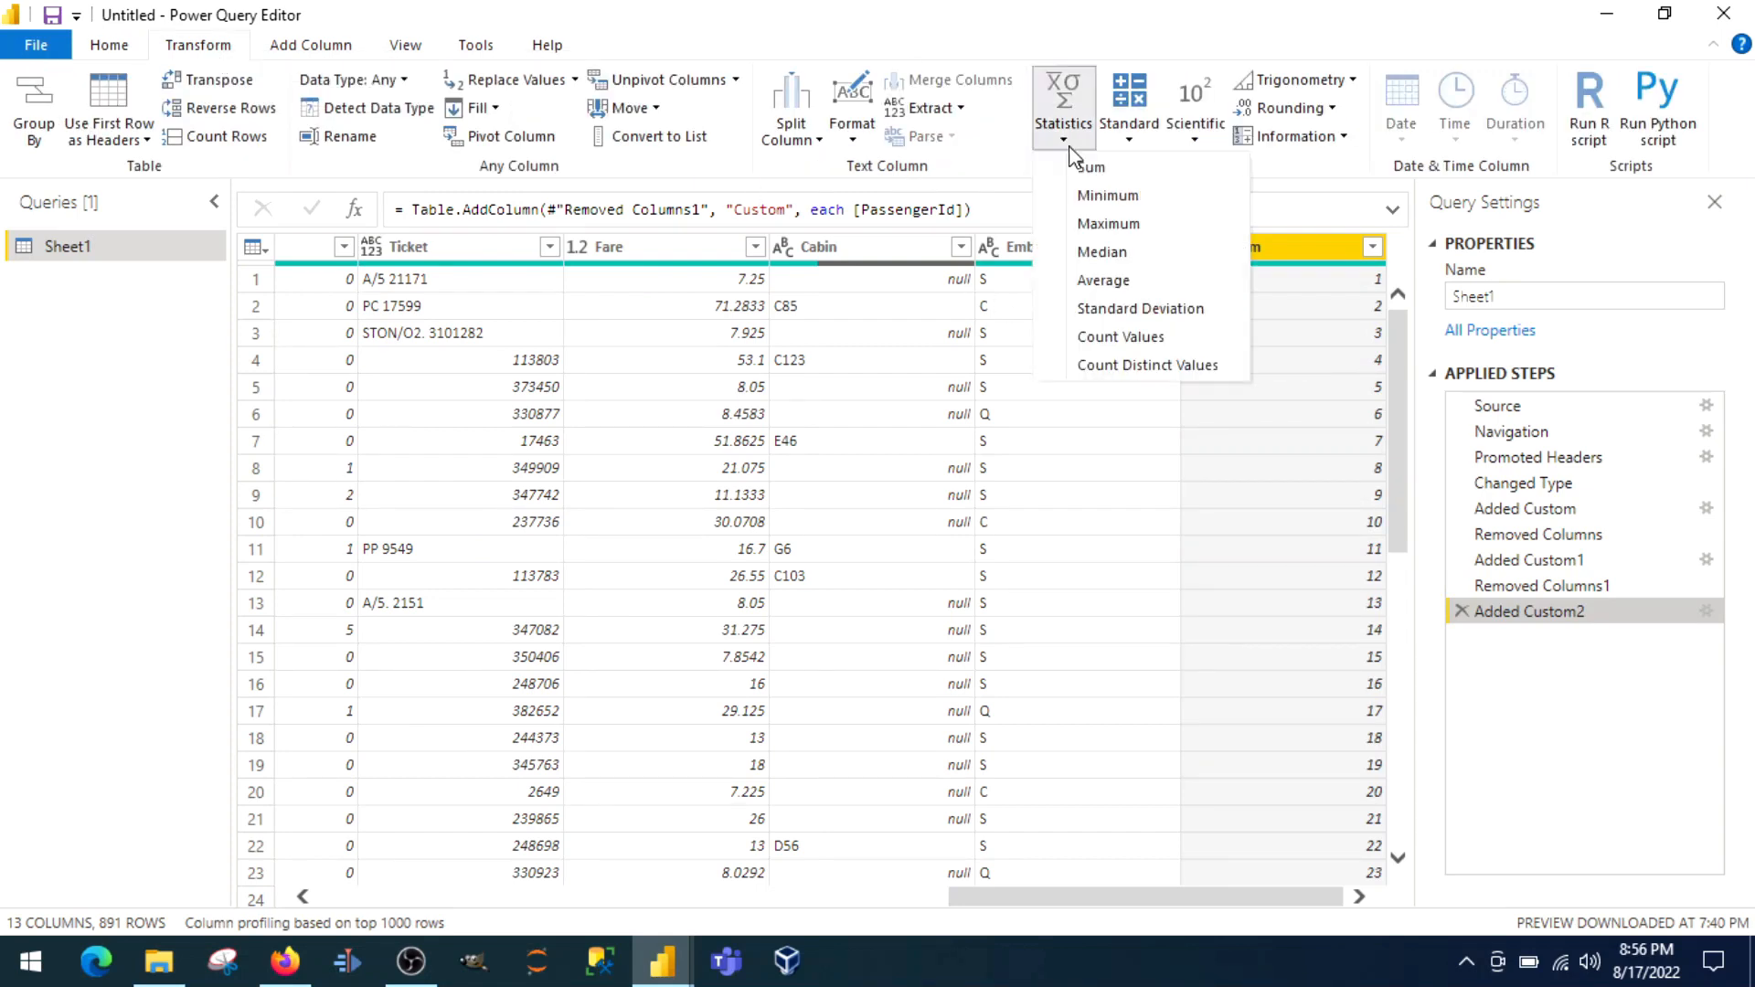
{"action": "mouse_move", "coordinate": [1128, 366]}
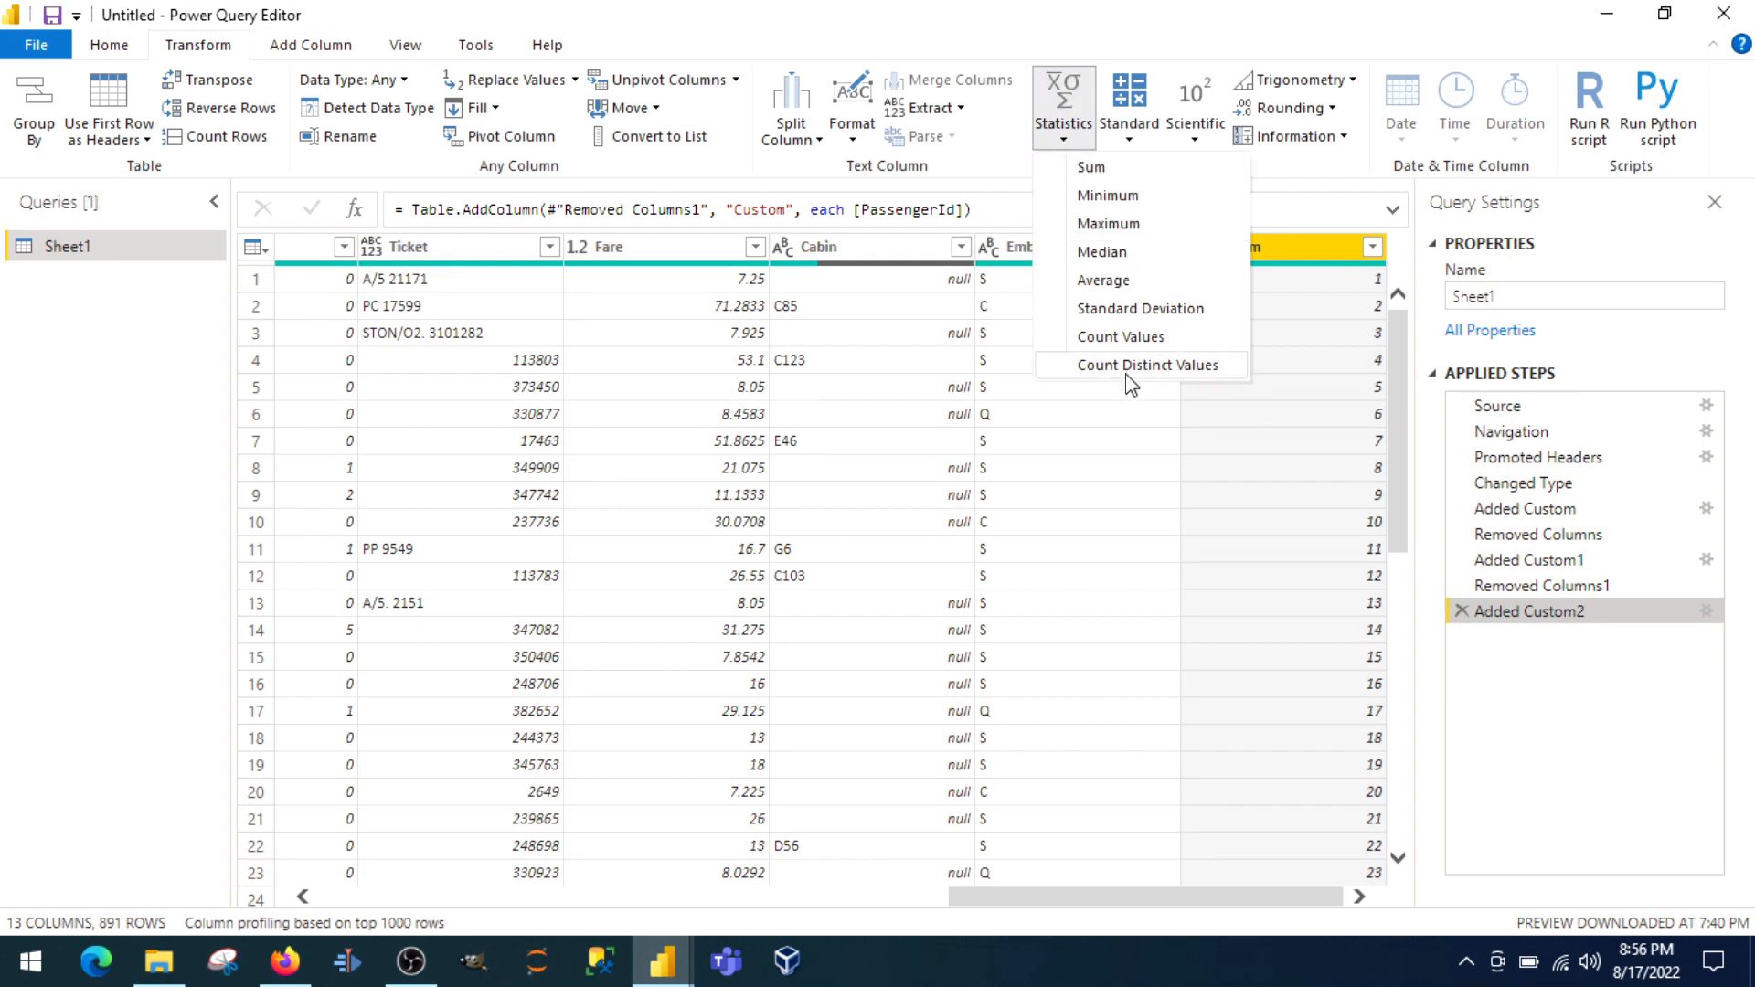
{"action": "left_click", "coordinate": [1000, 181]}
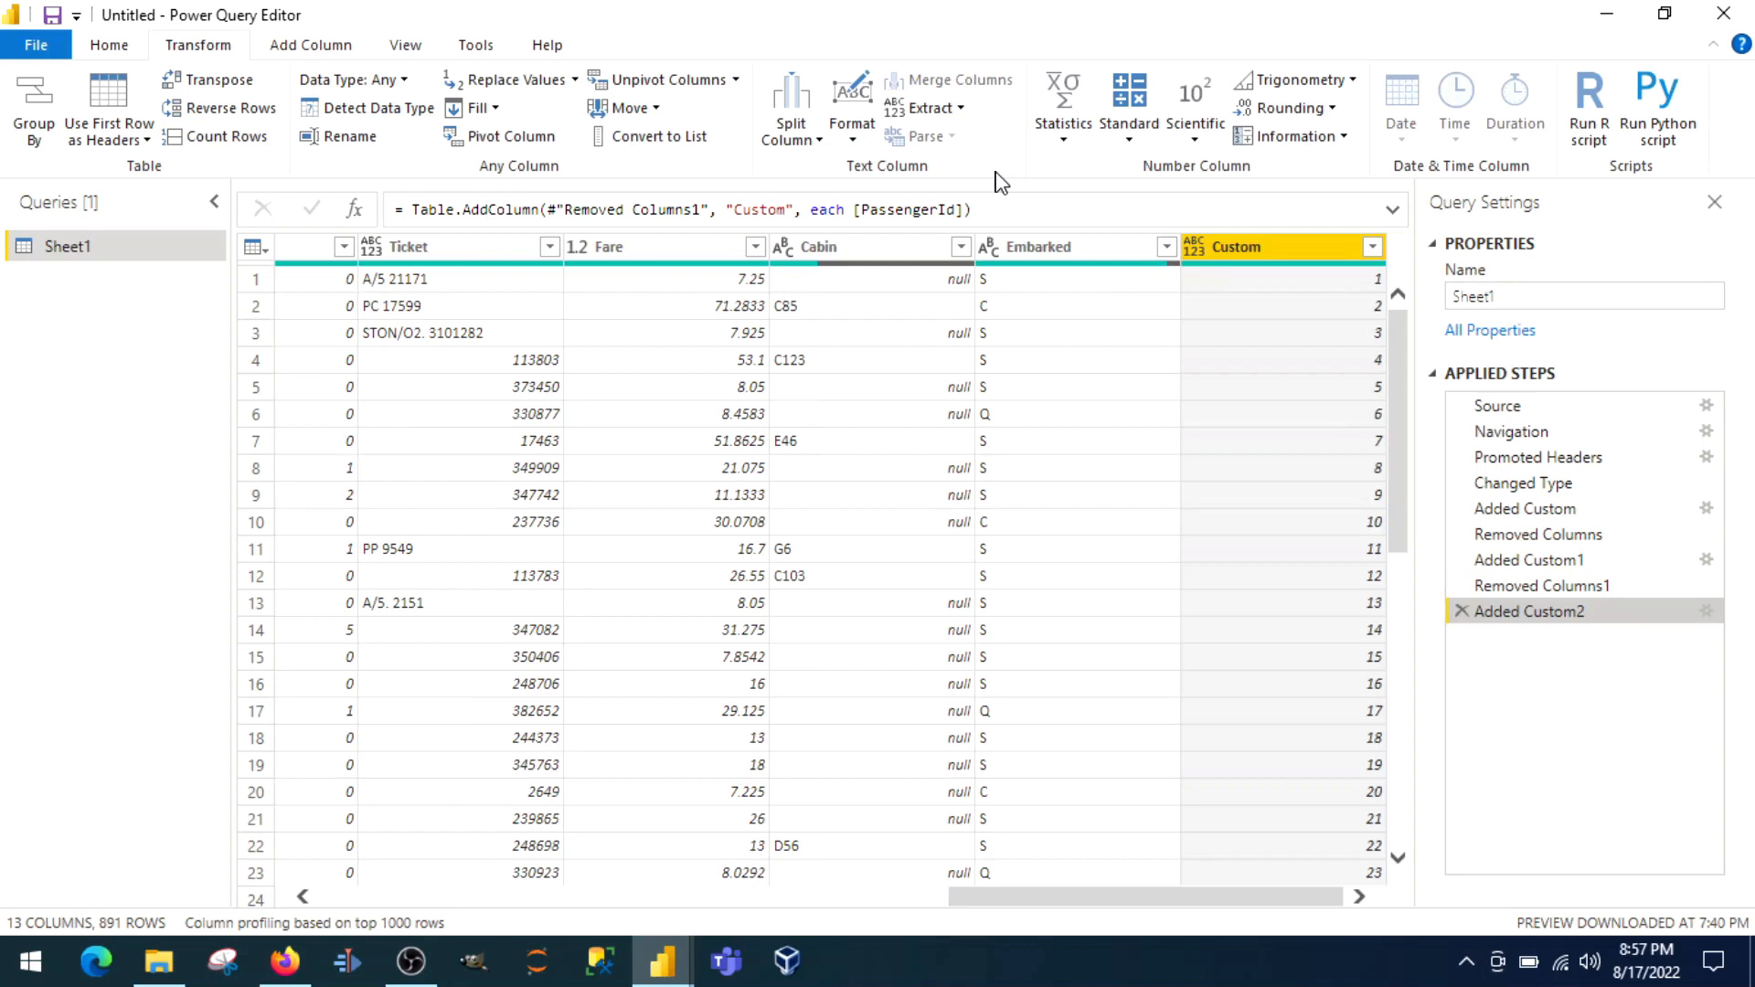
{"action": "left_click", "coordinate": [108, 44]}
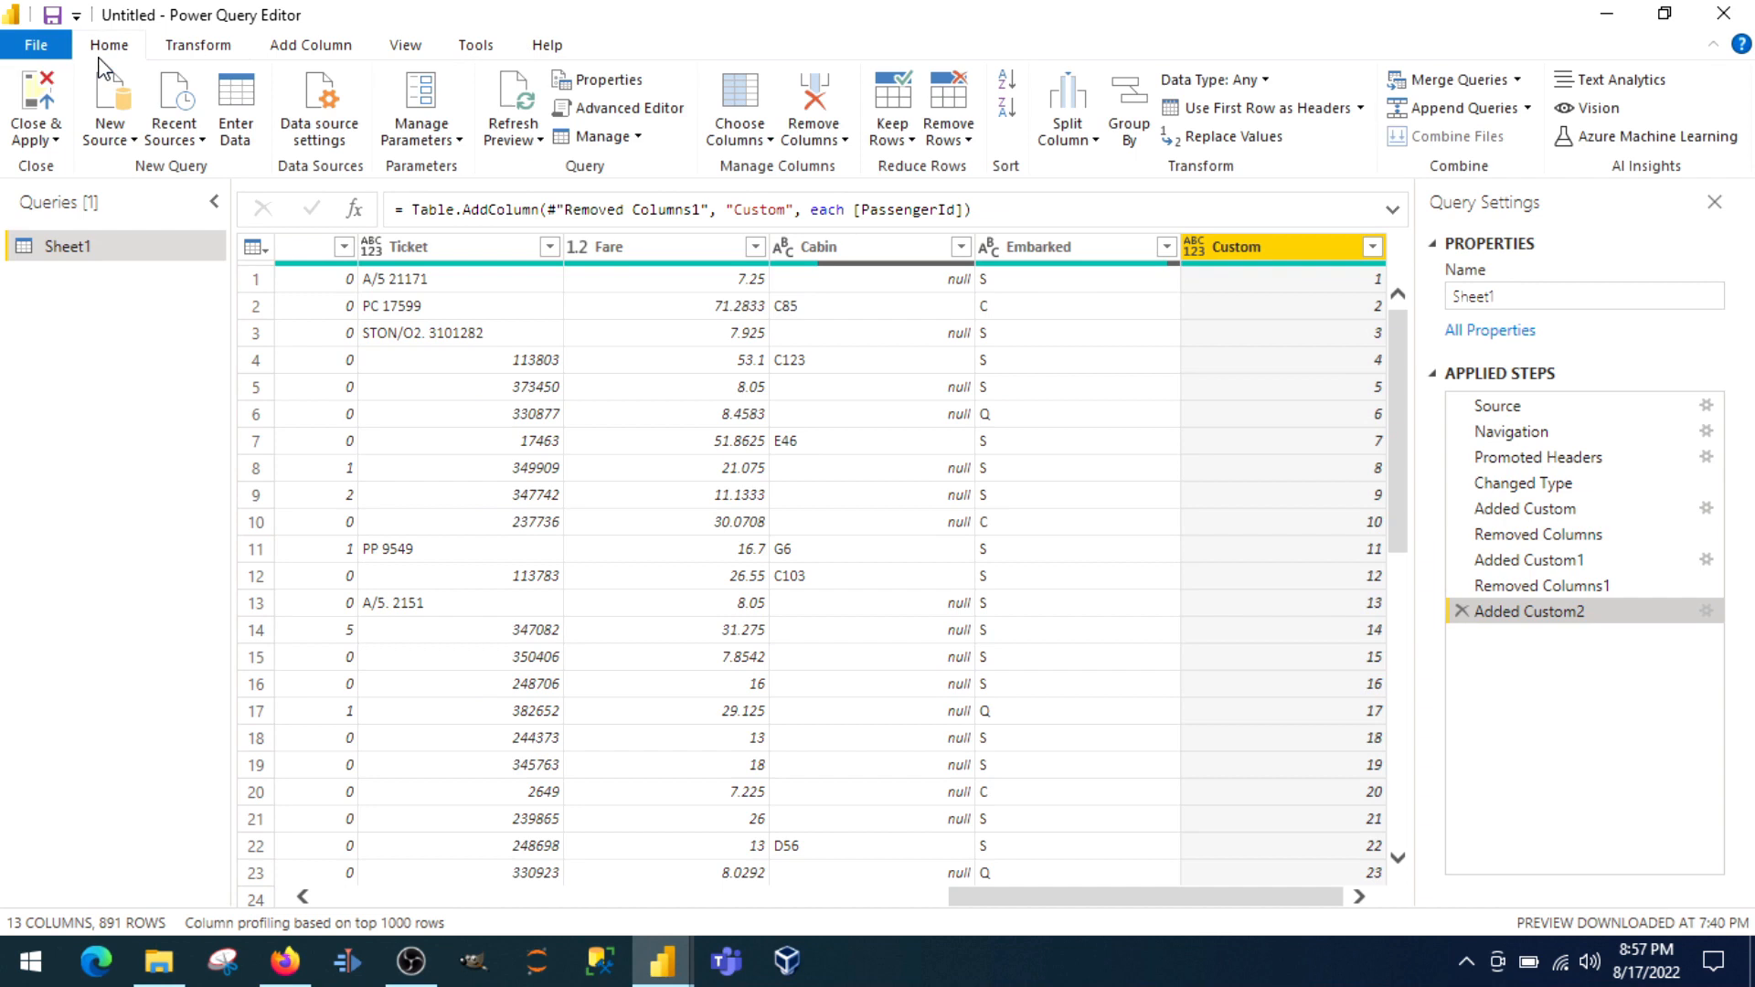
{"action": "mouse_move", "coordinate": [37, 106]}
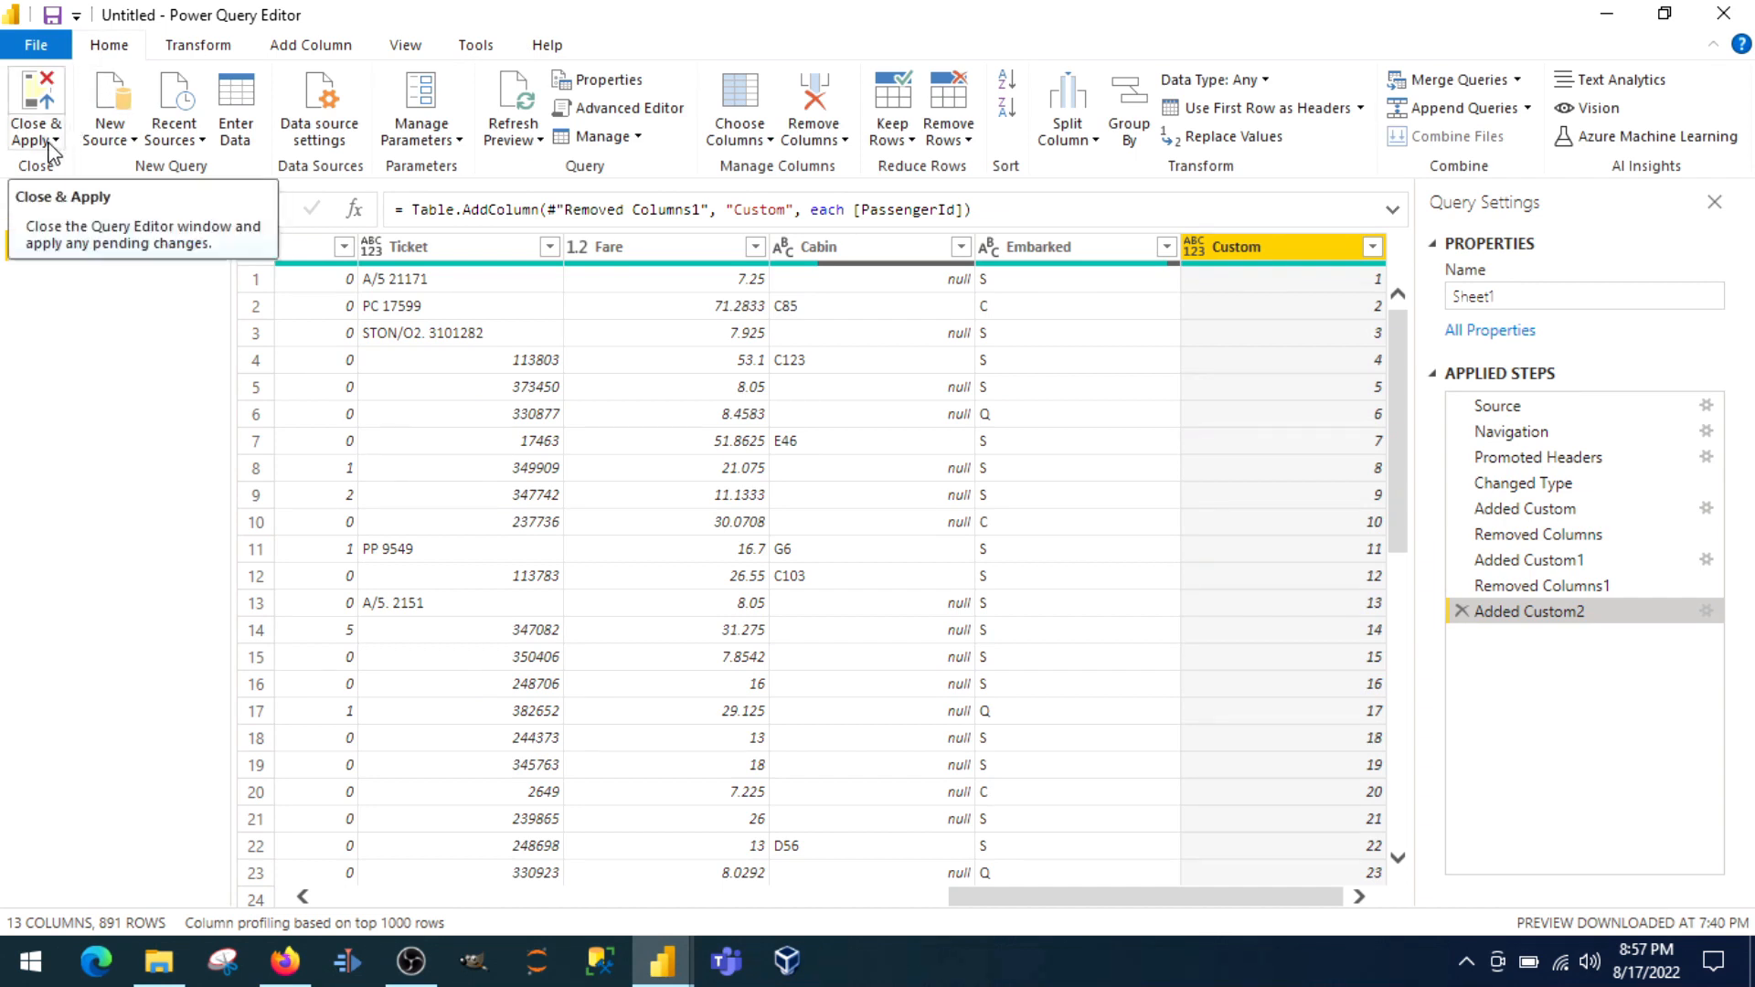
Step: Close & Apply the query edits so Custom appears among Sheet1's report fields
{"action": "left_click", "coordinate": [37, 108]}
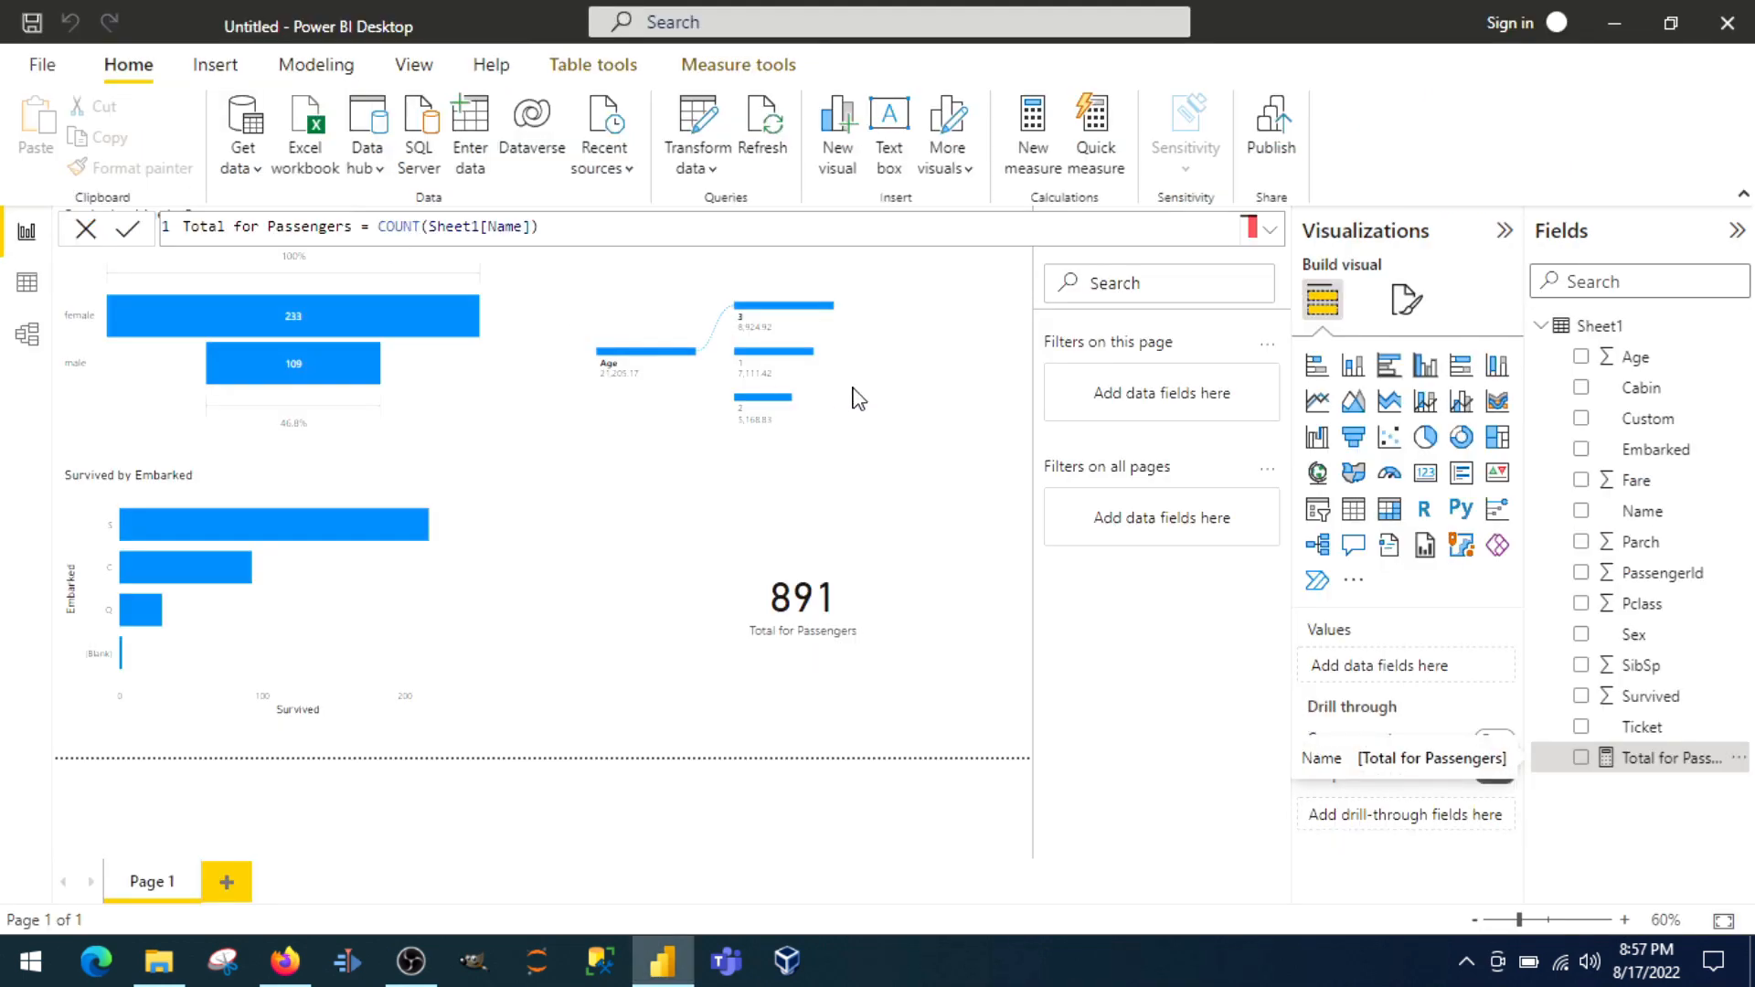
{"action": "mouse_move", "coordinate": [899, 475]}
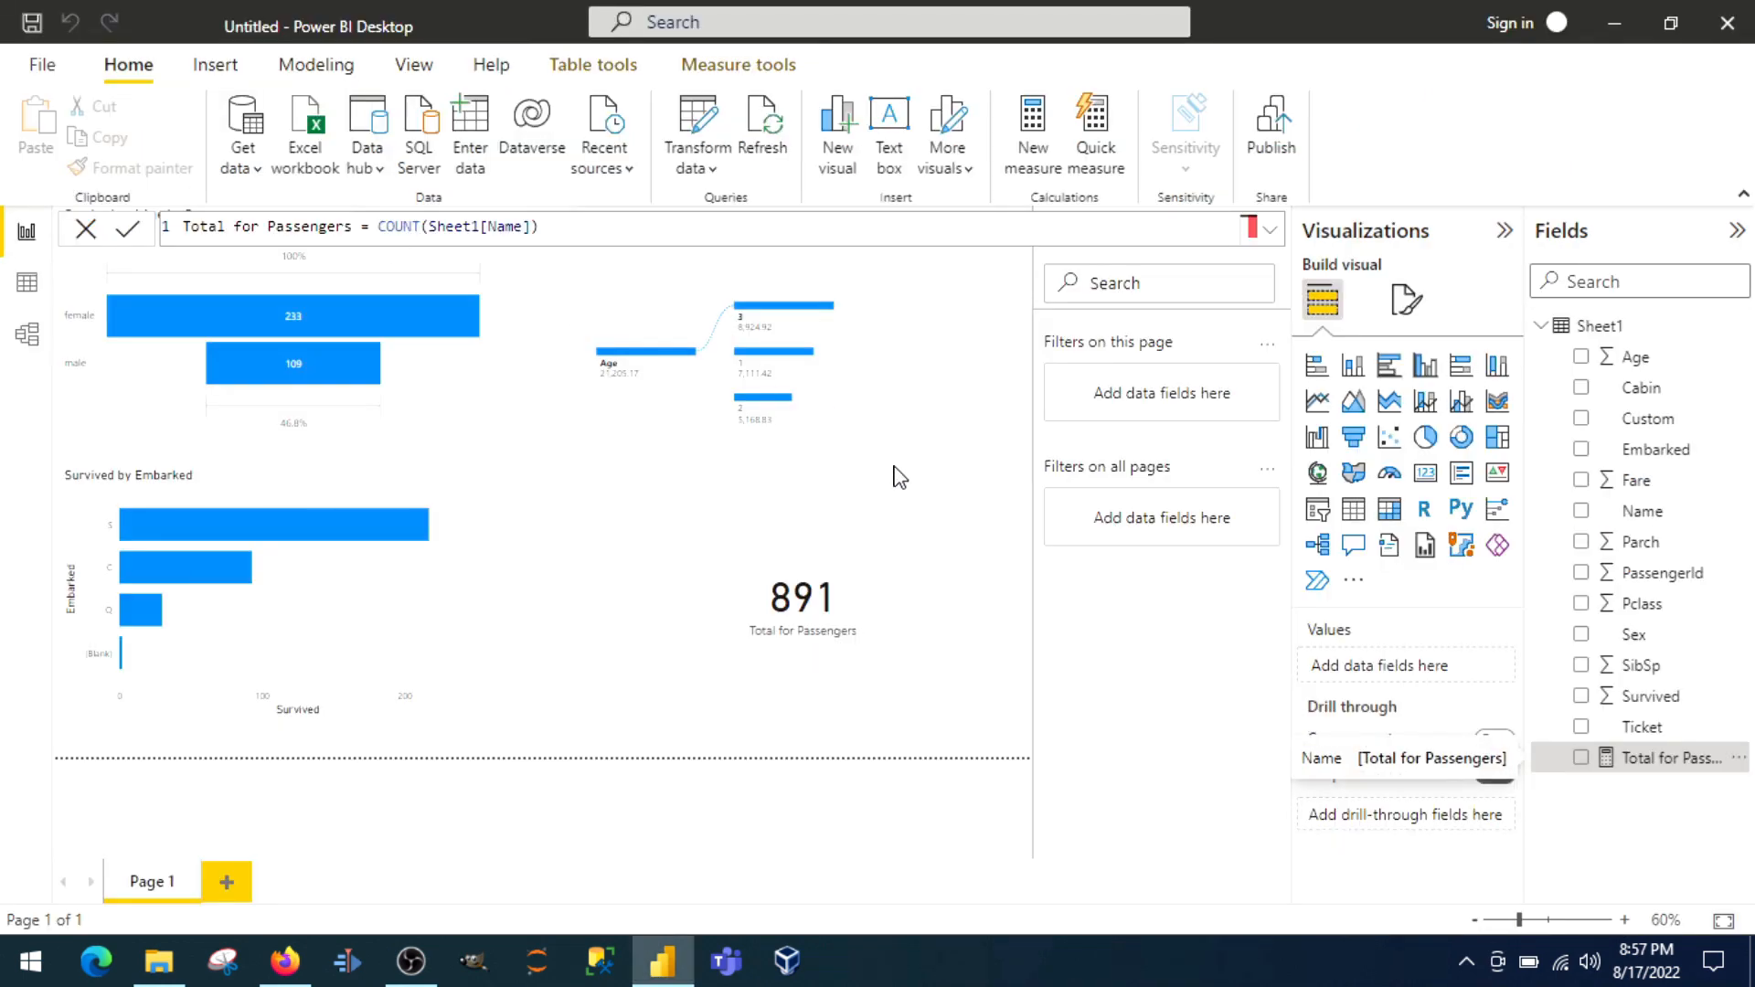
{"action": "mouse_move", "coordinate": [747, 522]}
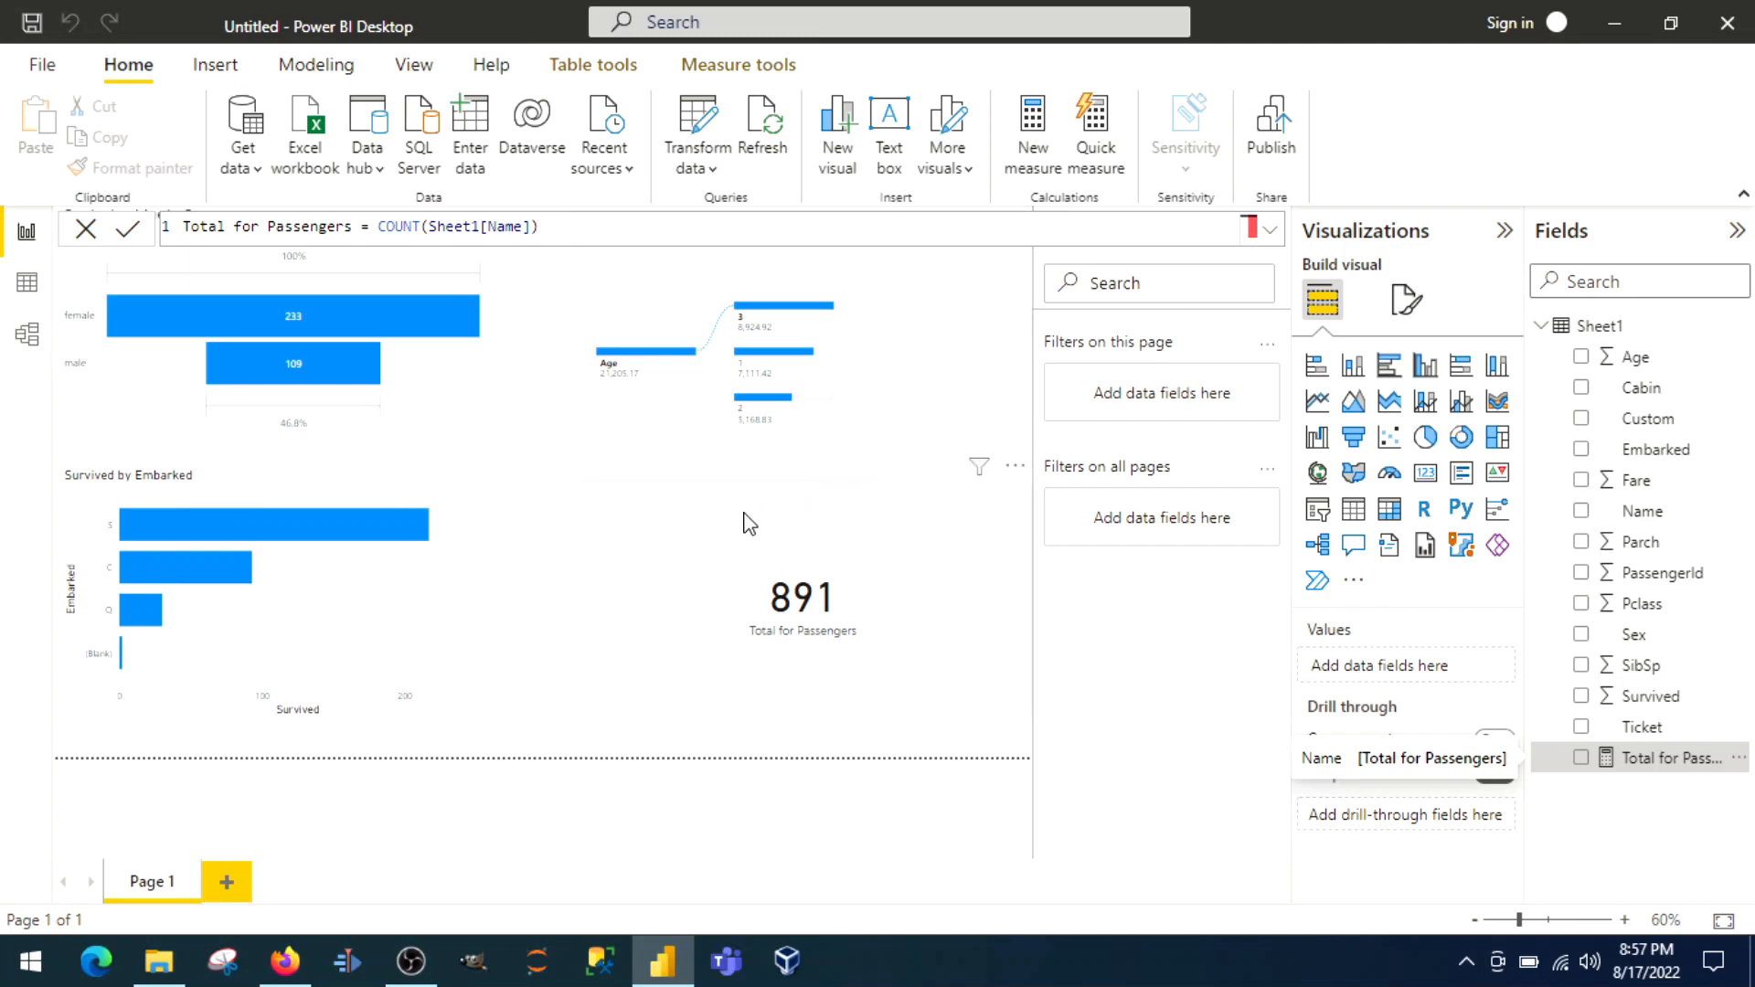
{"action": "mouse_move", "coordinate": [549, 437]}
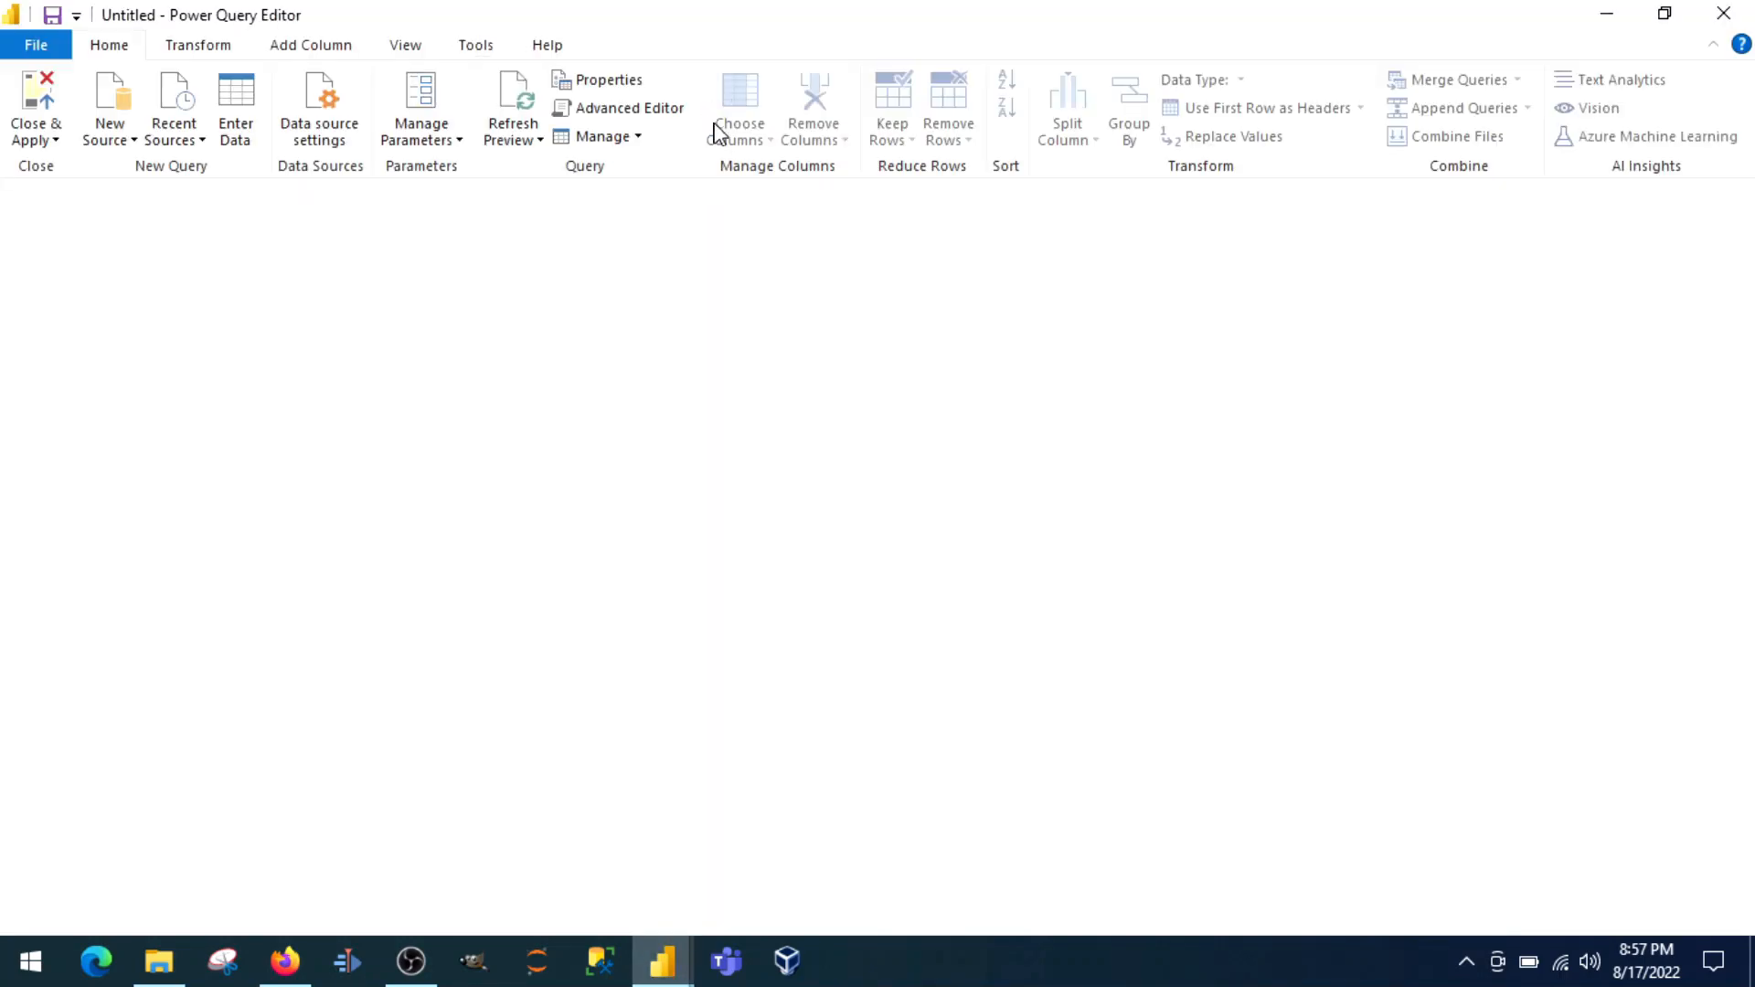
{"action": "mouse_move", "coordinate": [719, 212]}
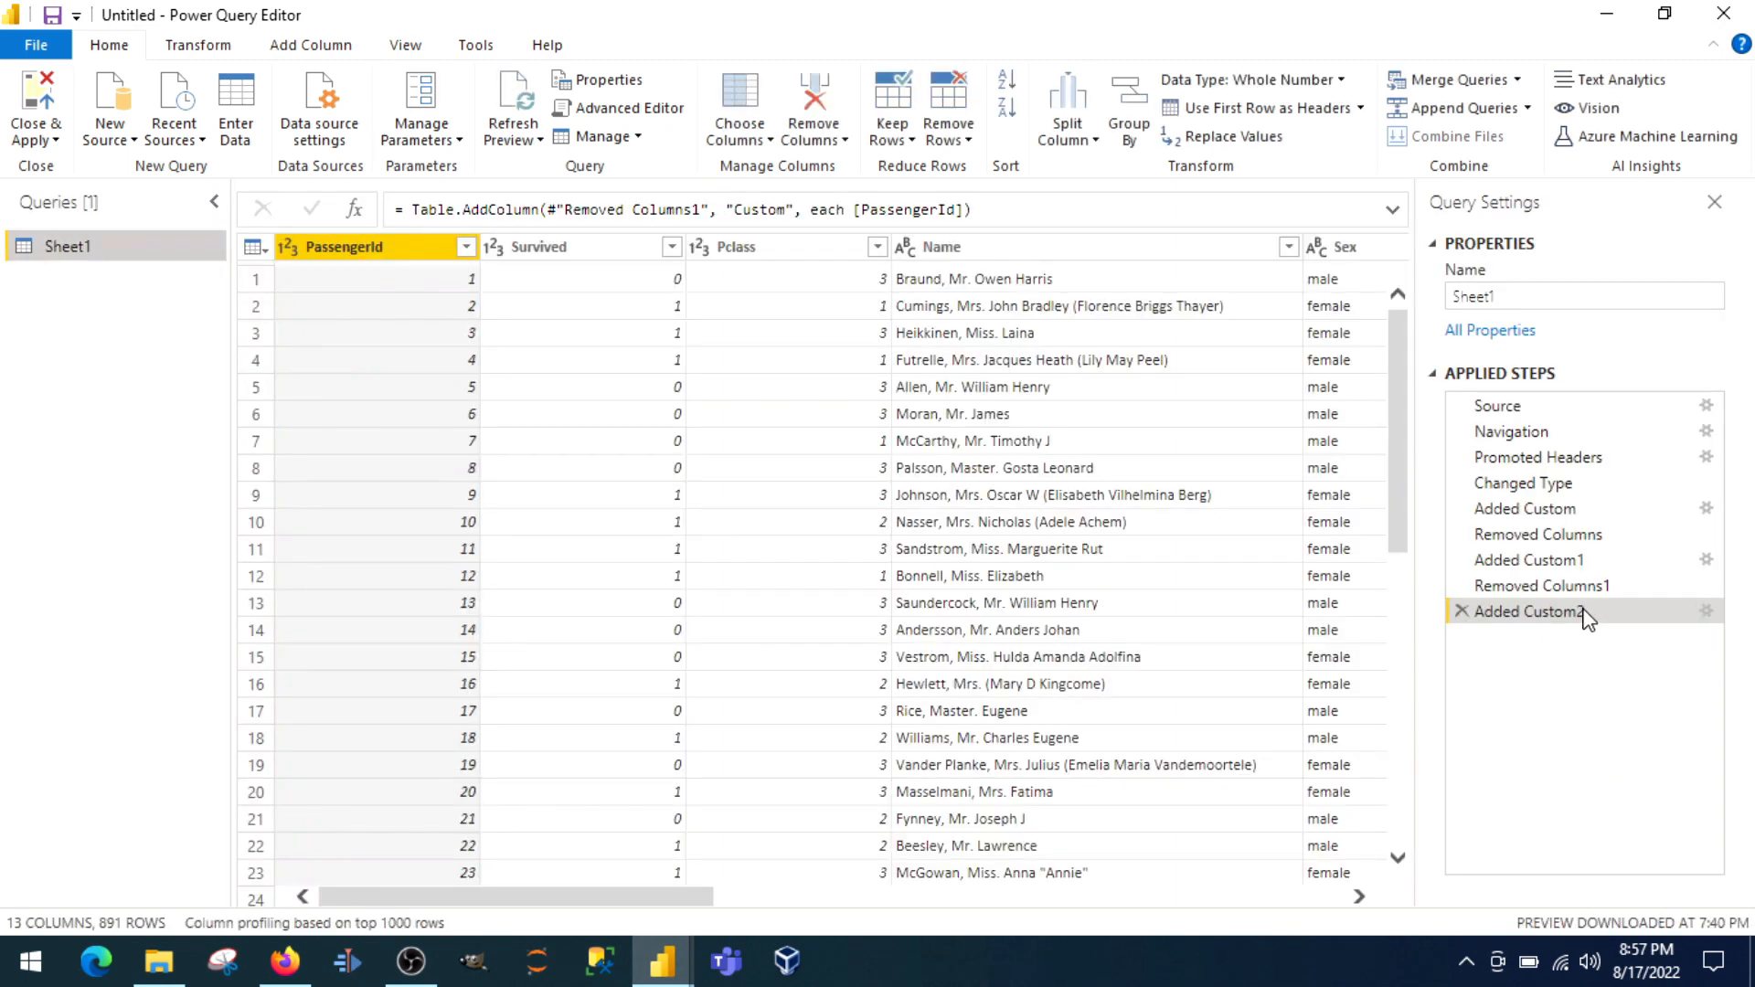
Step: Delete the Added Custom2 step from Sheet1's Applied Steps
{"action": "left_click", "coordinate": [1462, 585]}
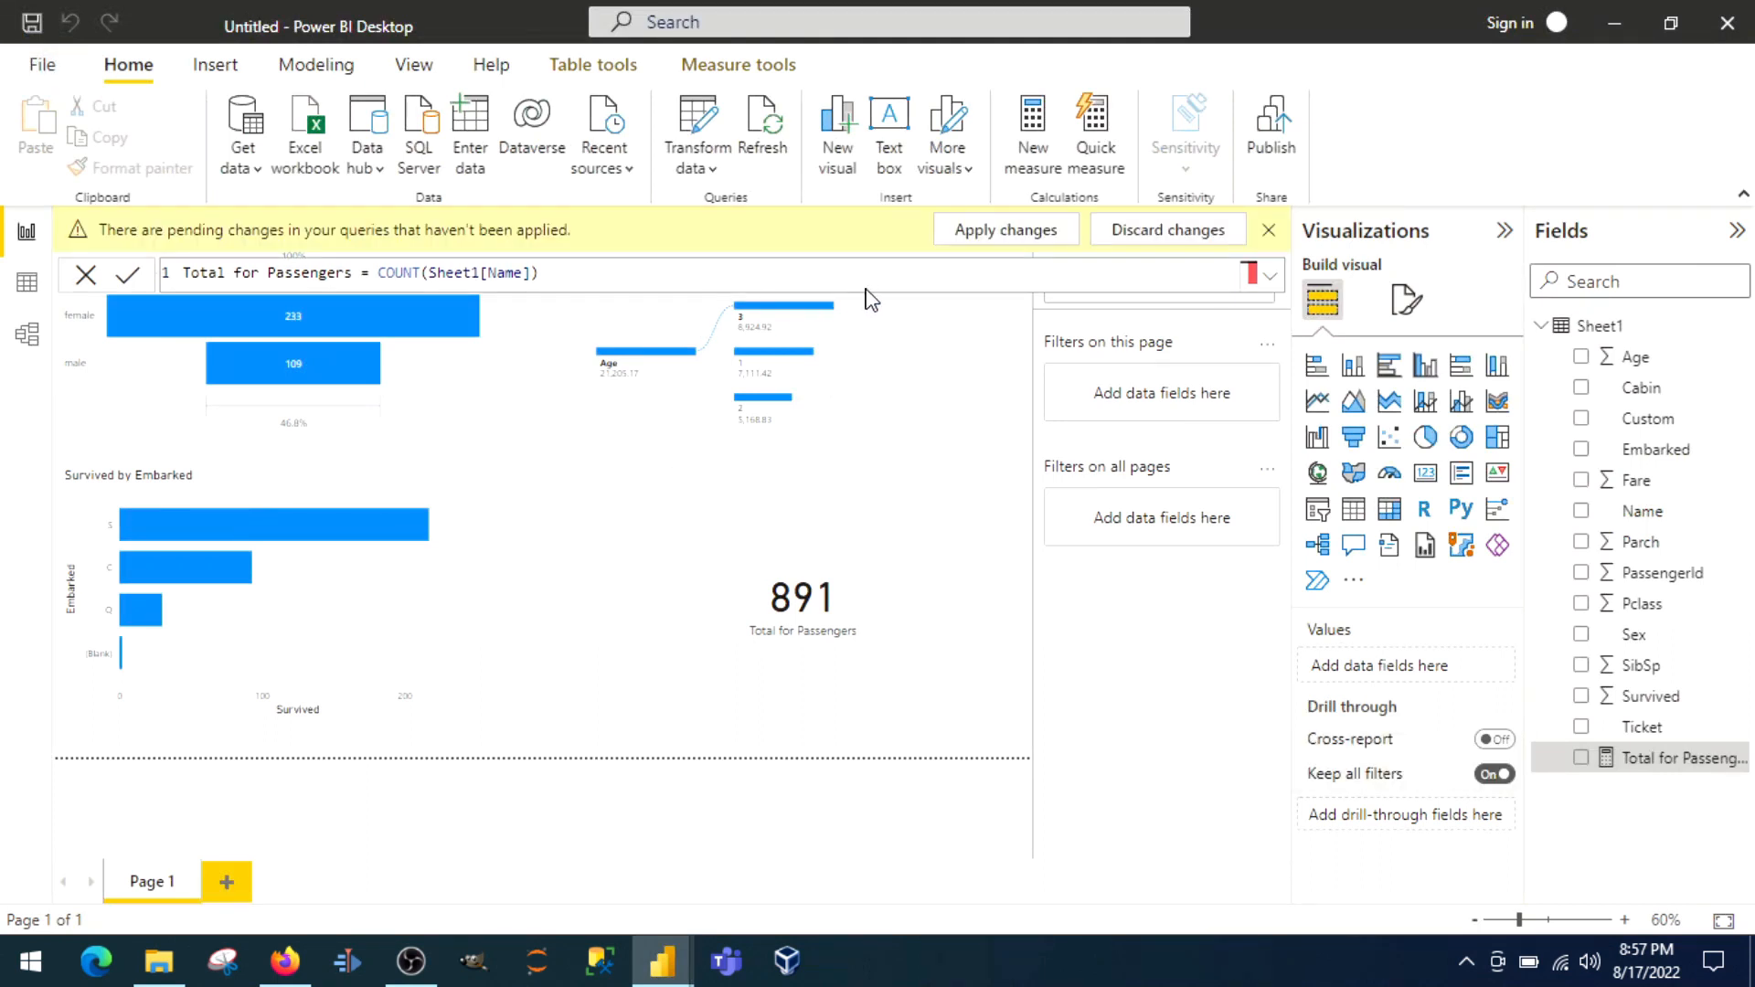
Step: Apply the pending query changes from the yellow banner, removing Custom from Sheet1
{"action": "left_click", "coordinate": [1004, 231]}
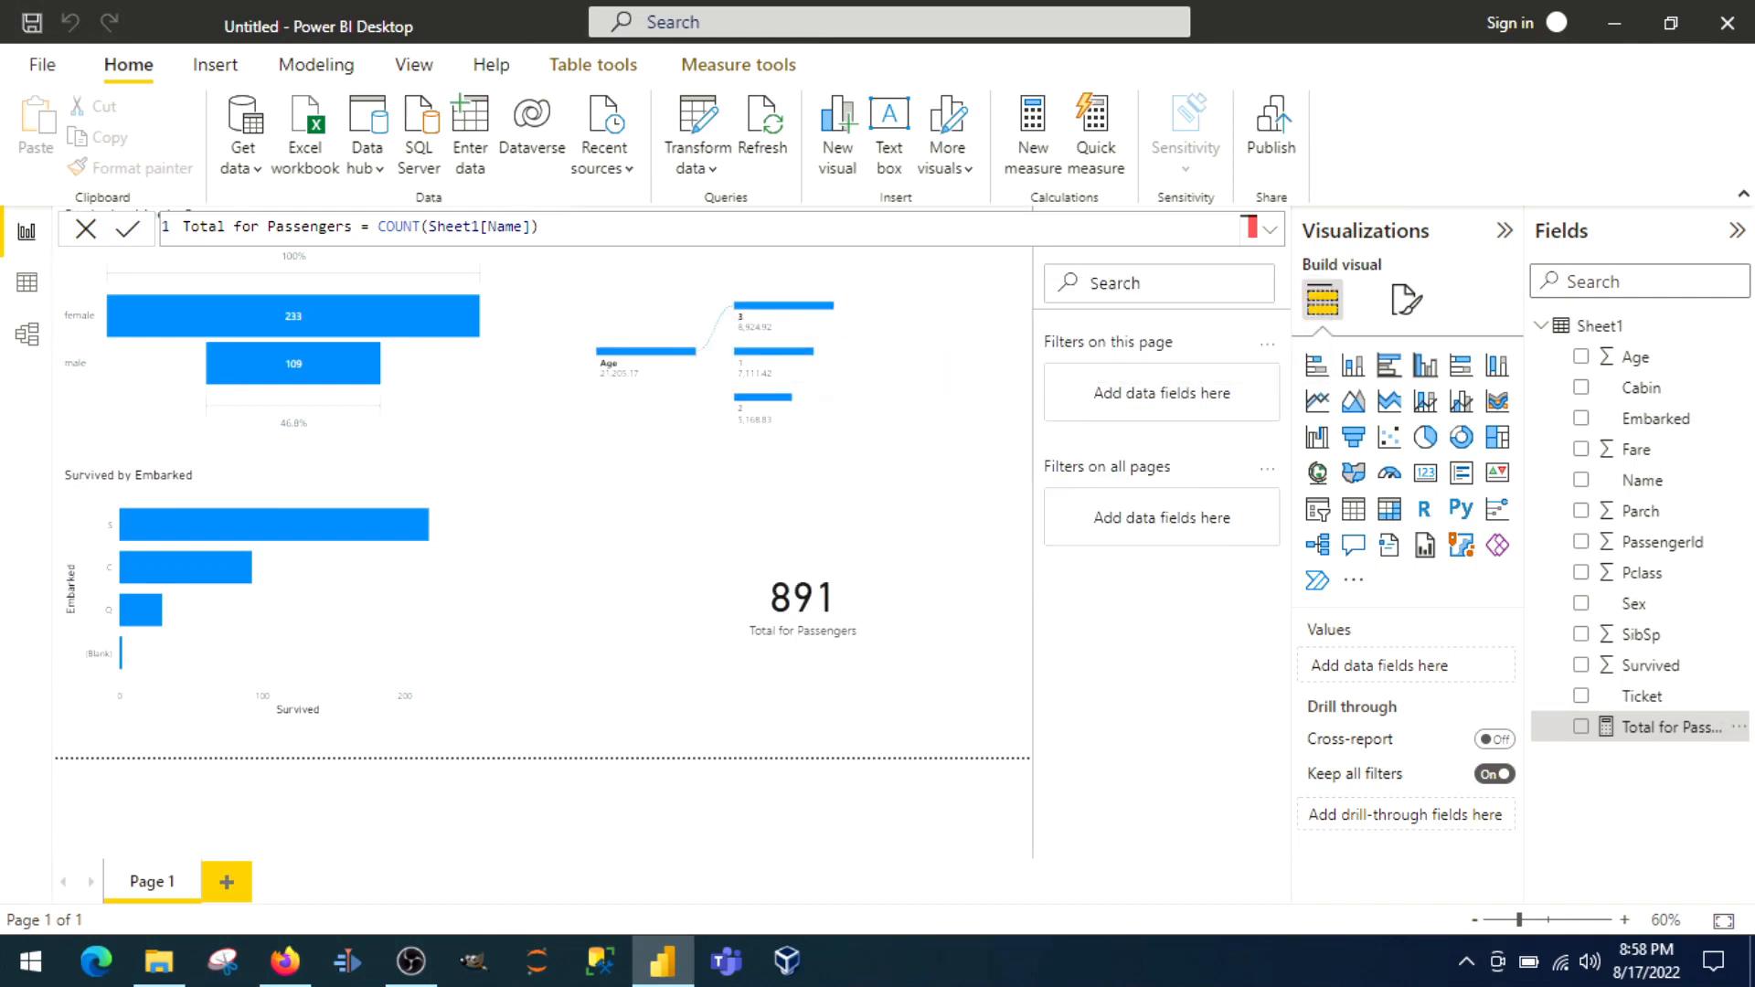
{"action": "mouse_move", "coordinate": [1523, 532]}
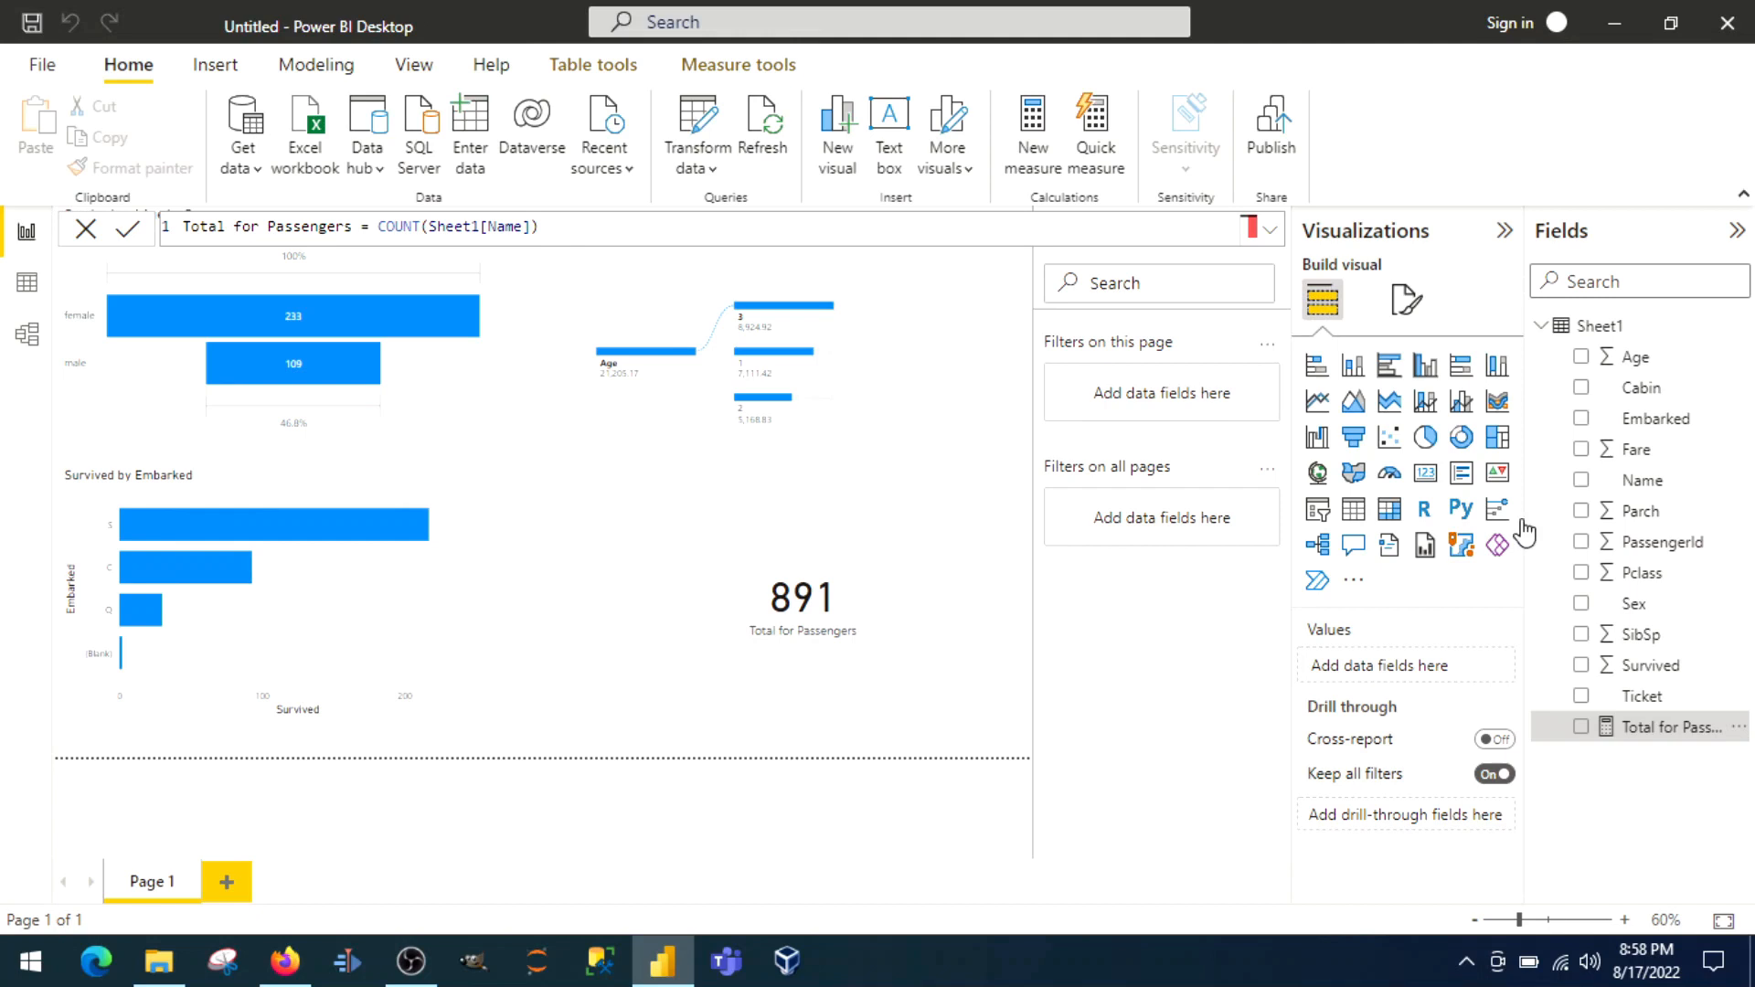
{"action": "mouse_move", "coordinate": [570, 603]}
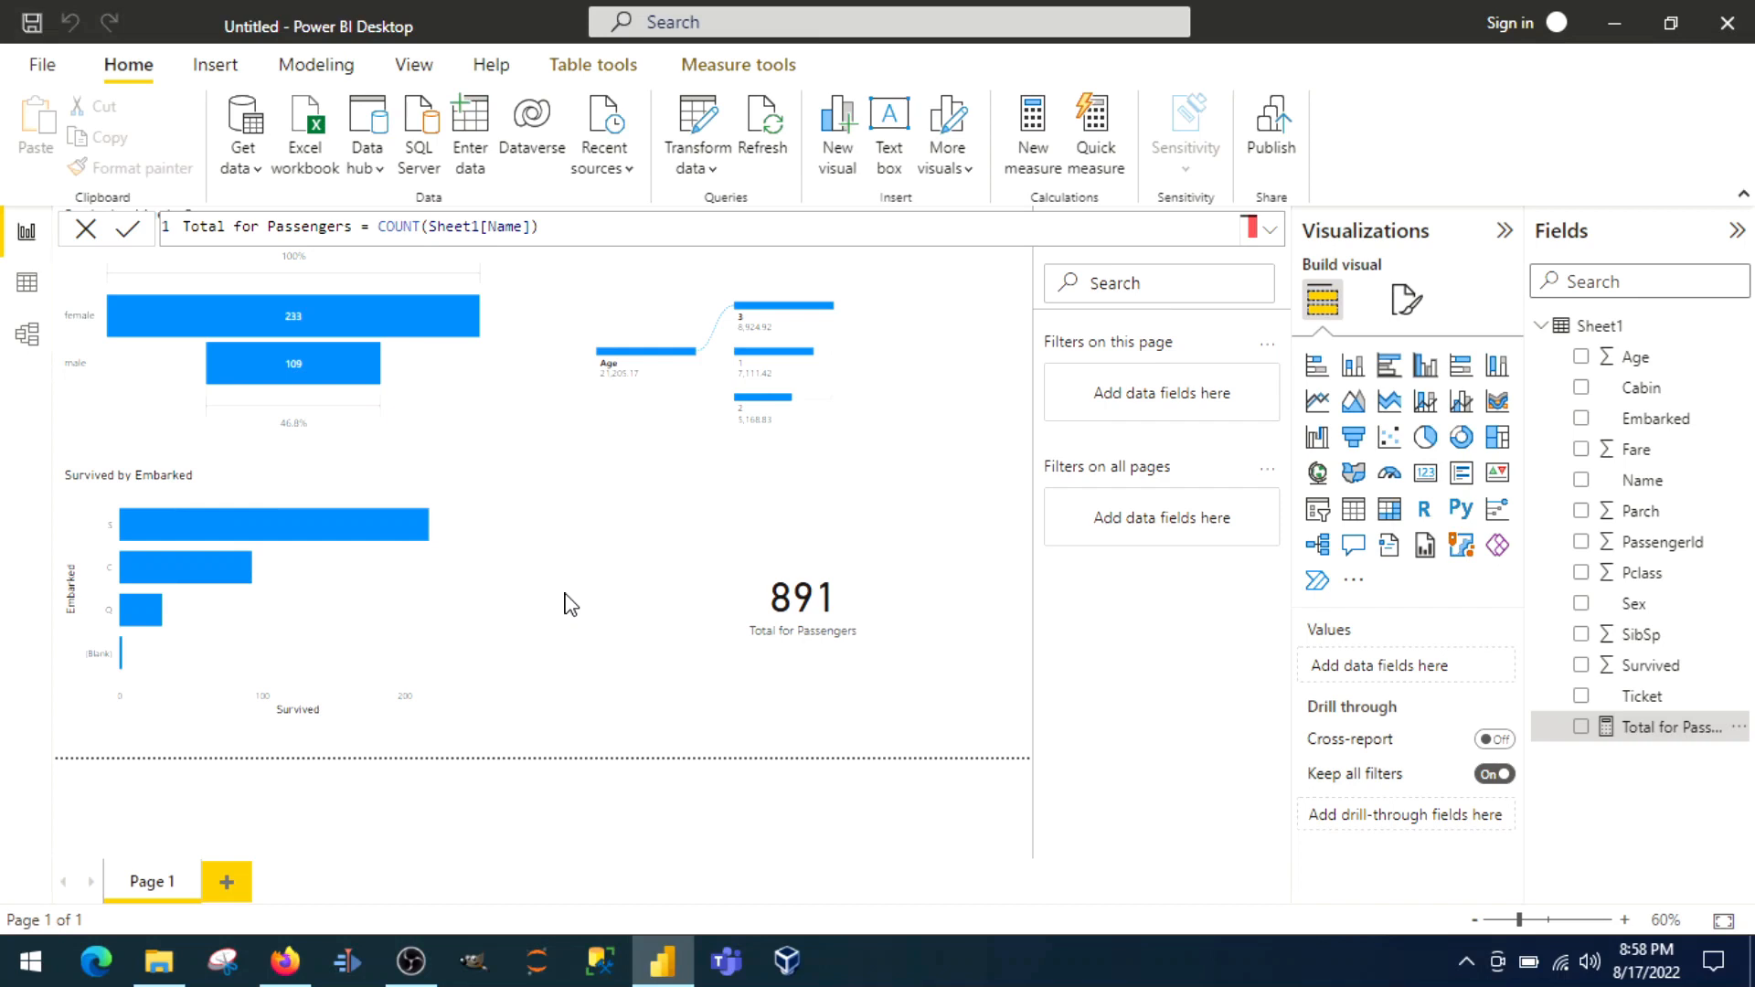
{"action": "mouse_move", "coordinate": [658, 271]}
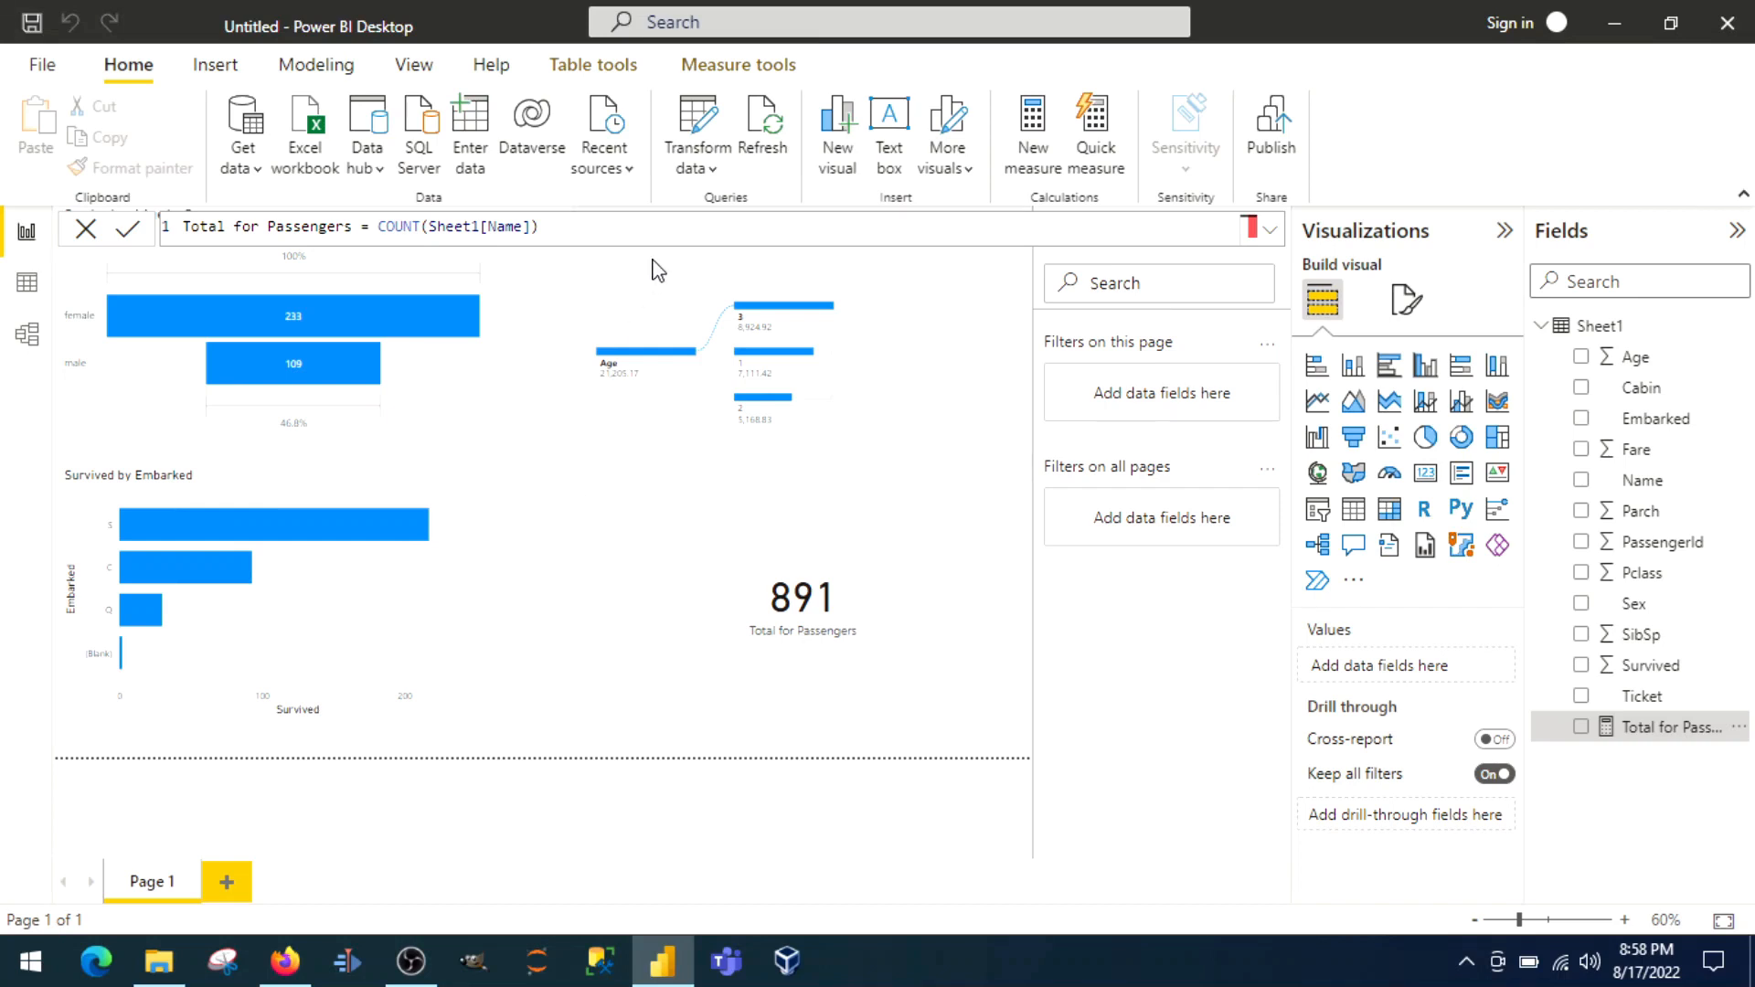
{"action": "mouse_move", "coordinate": [316, 64]}
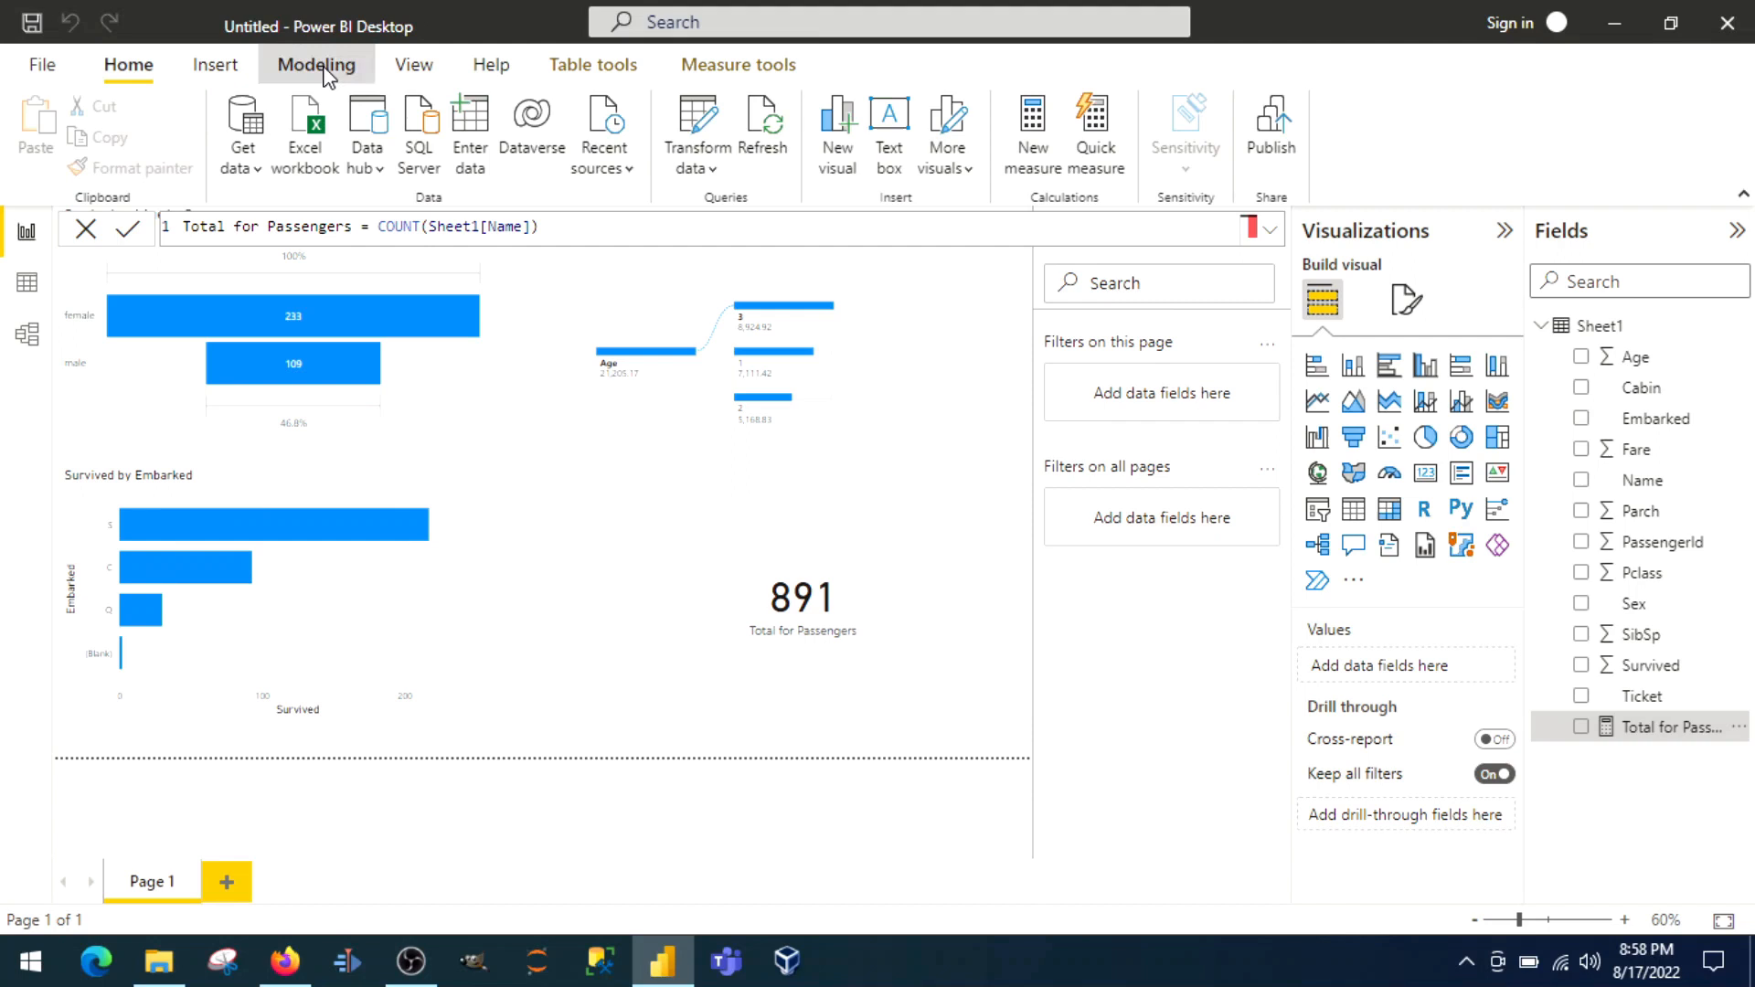
{"action": "left_click", "coordinate": [317, 64]}
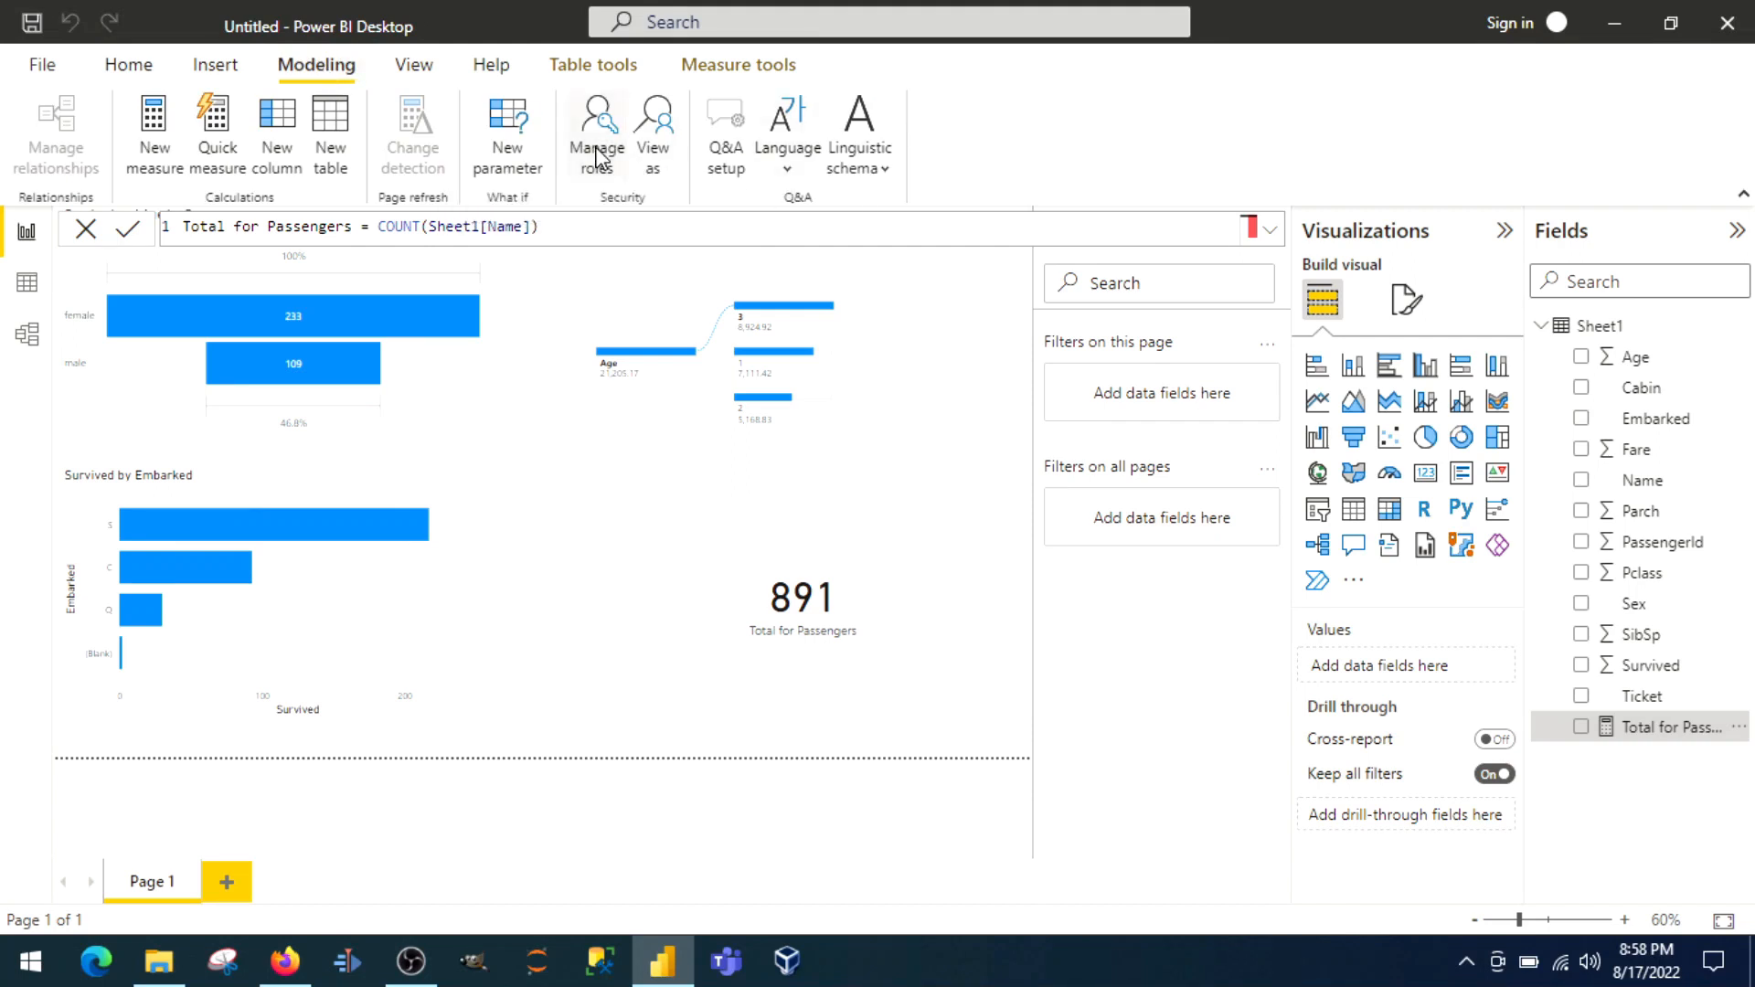
{"action": "left_click", "coordinate": [594, 128]}
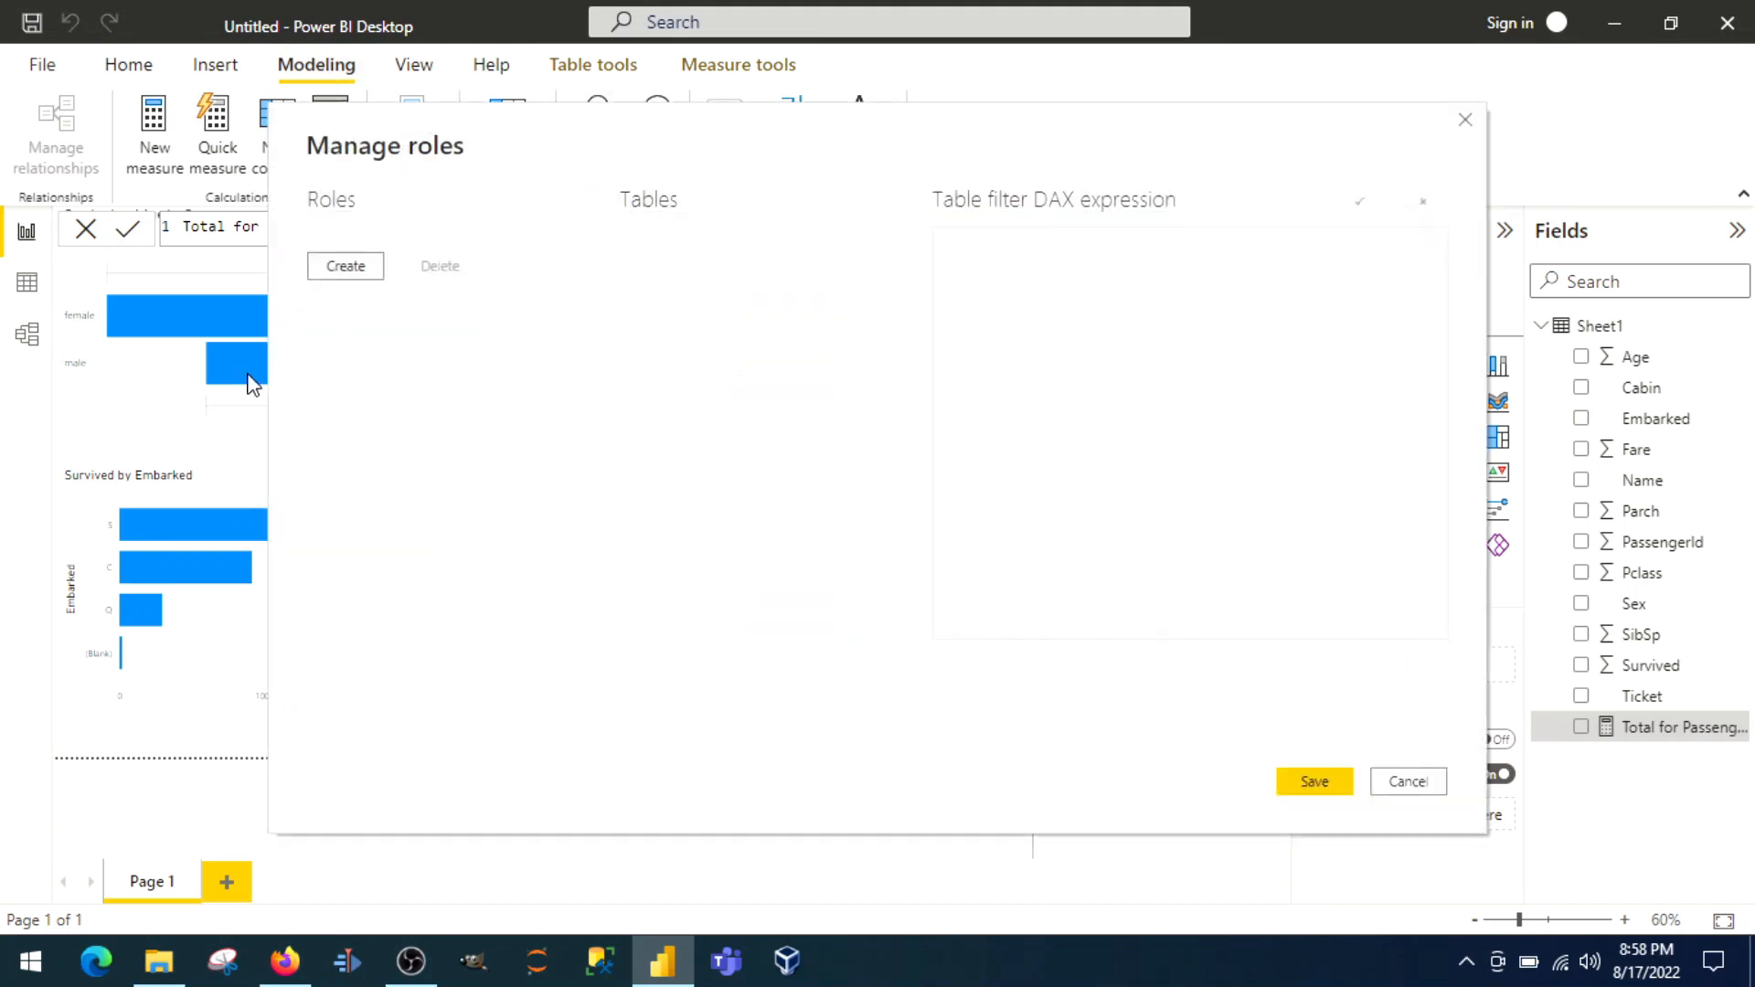
{"action": "mouse_move", "coordinate": [1059, 223]}
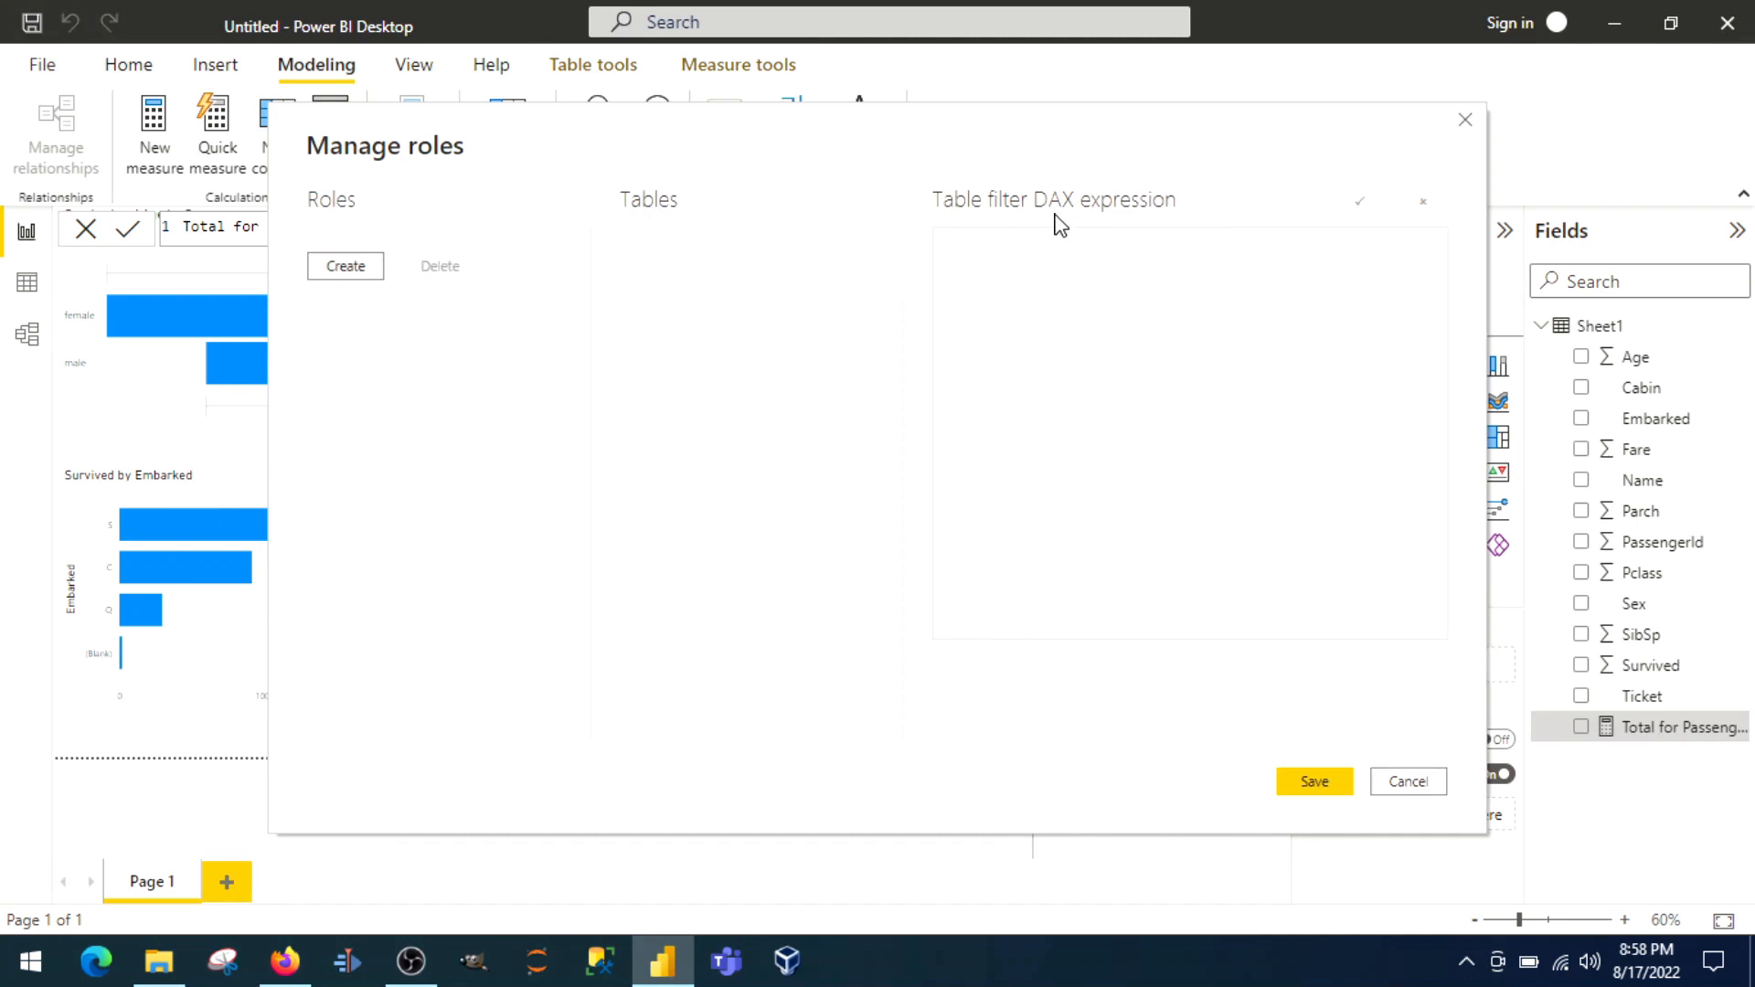
{"action": "mouse_move", "coordinate": [1265, 240]}
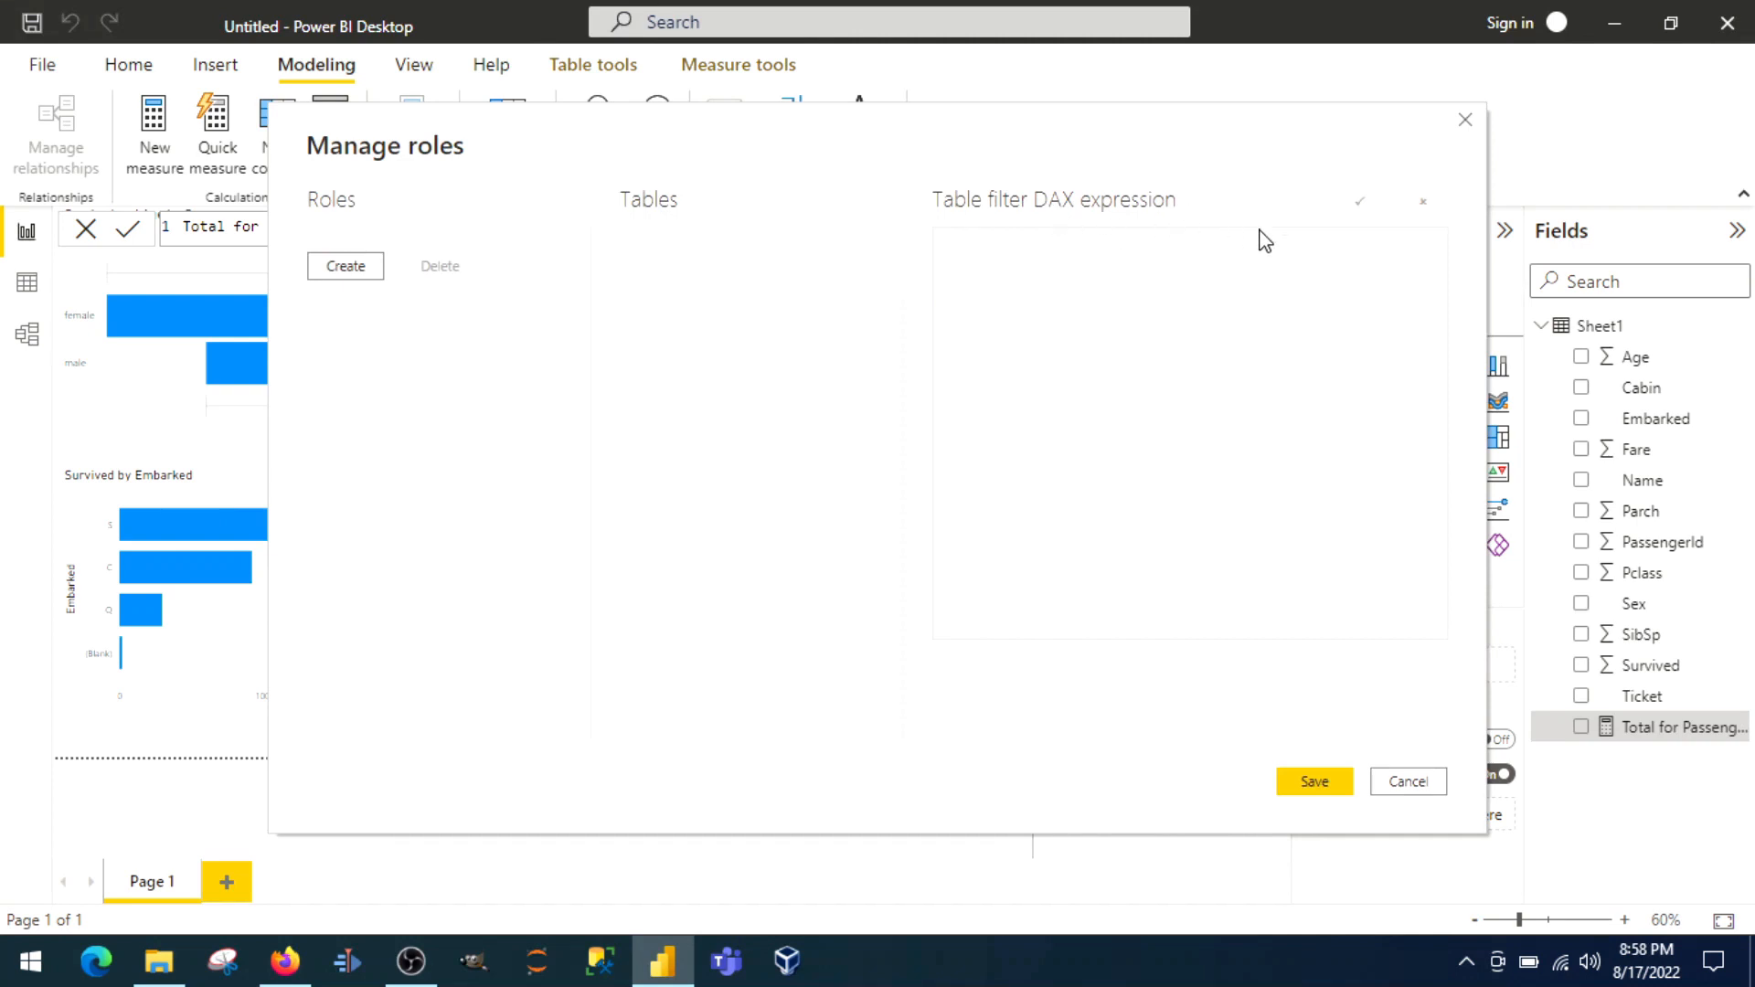
{"action": "left_click", "coordinate": [1408, 780]}
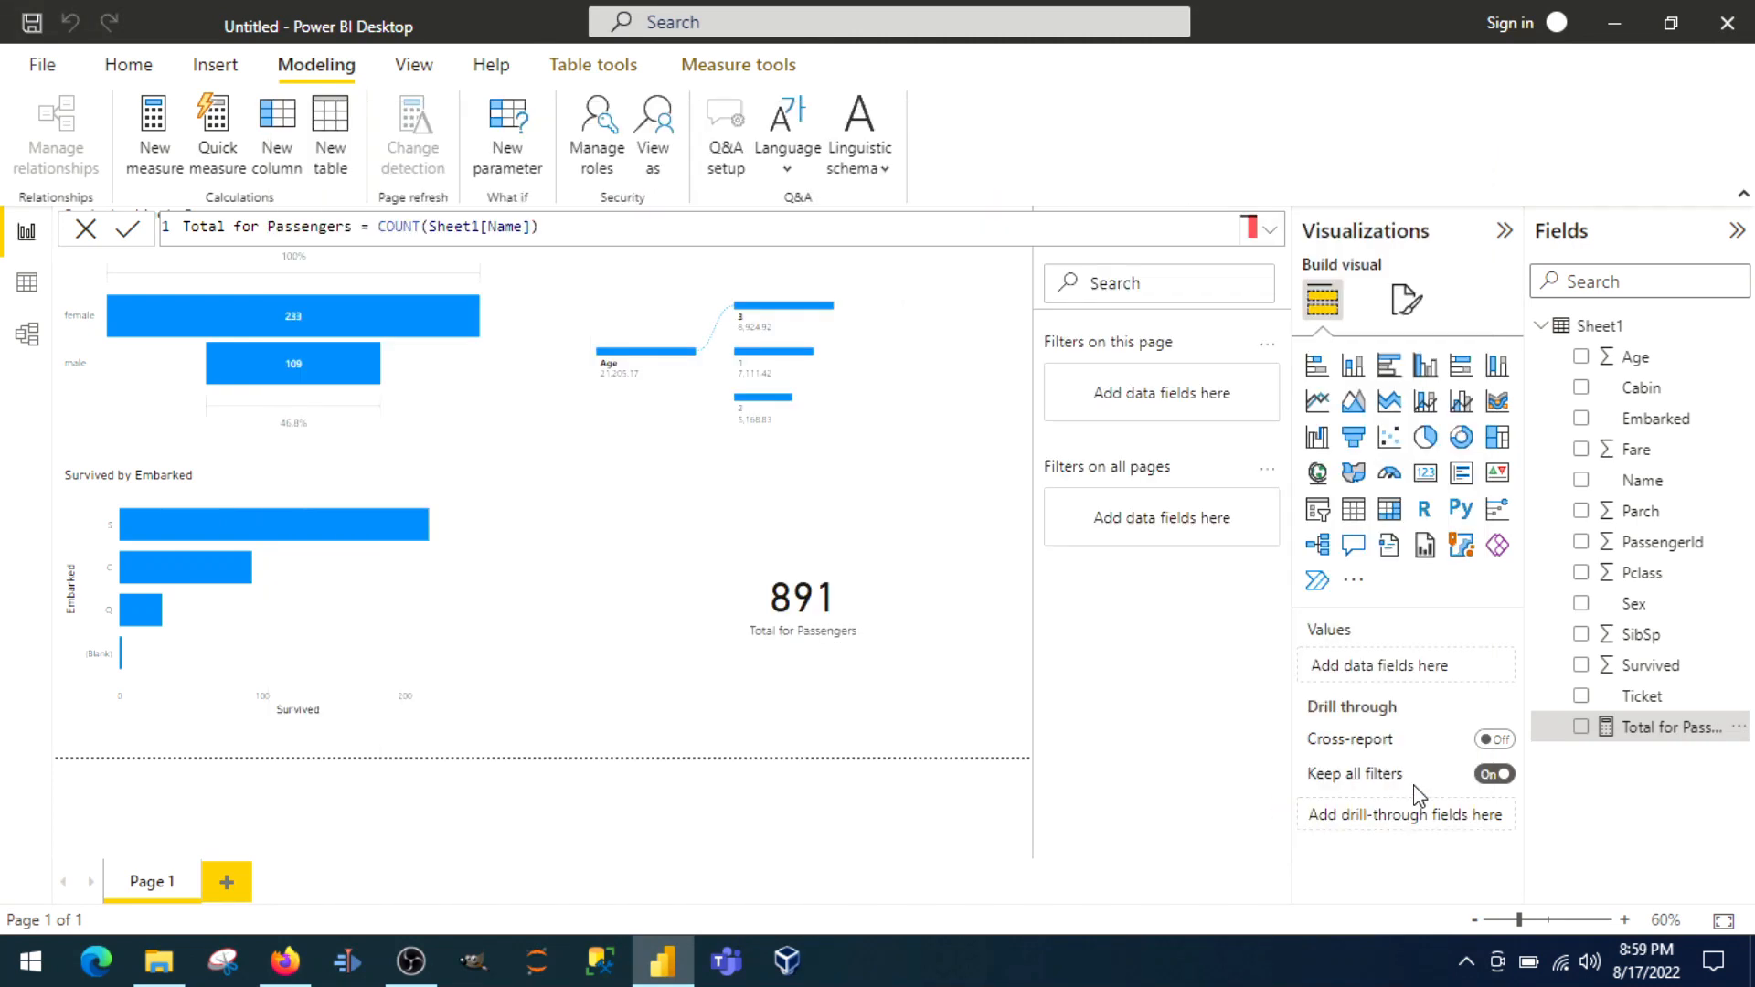